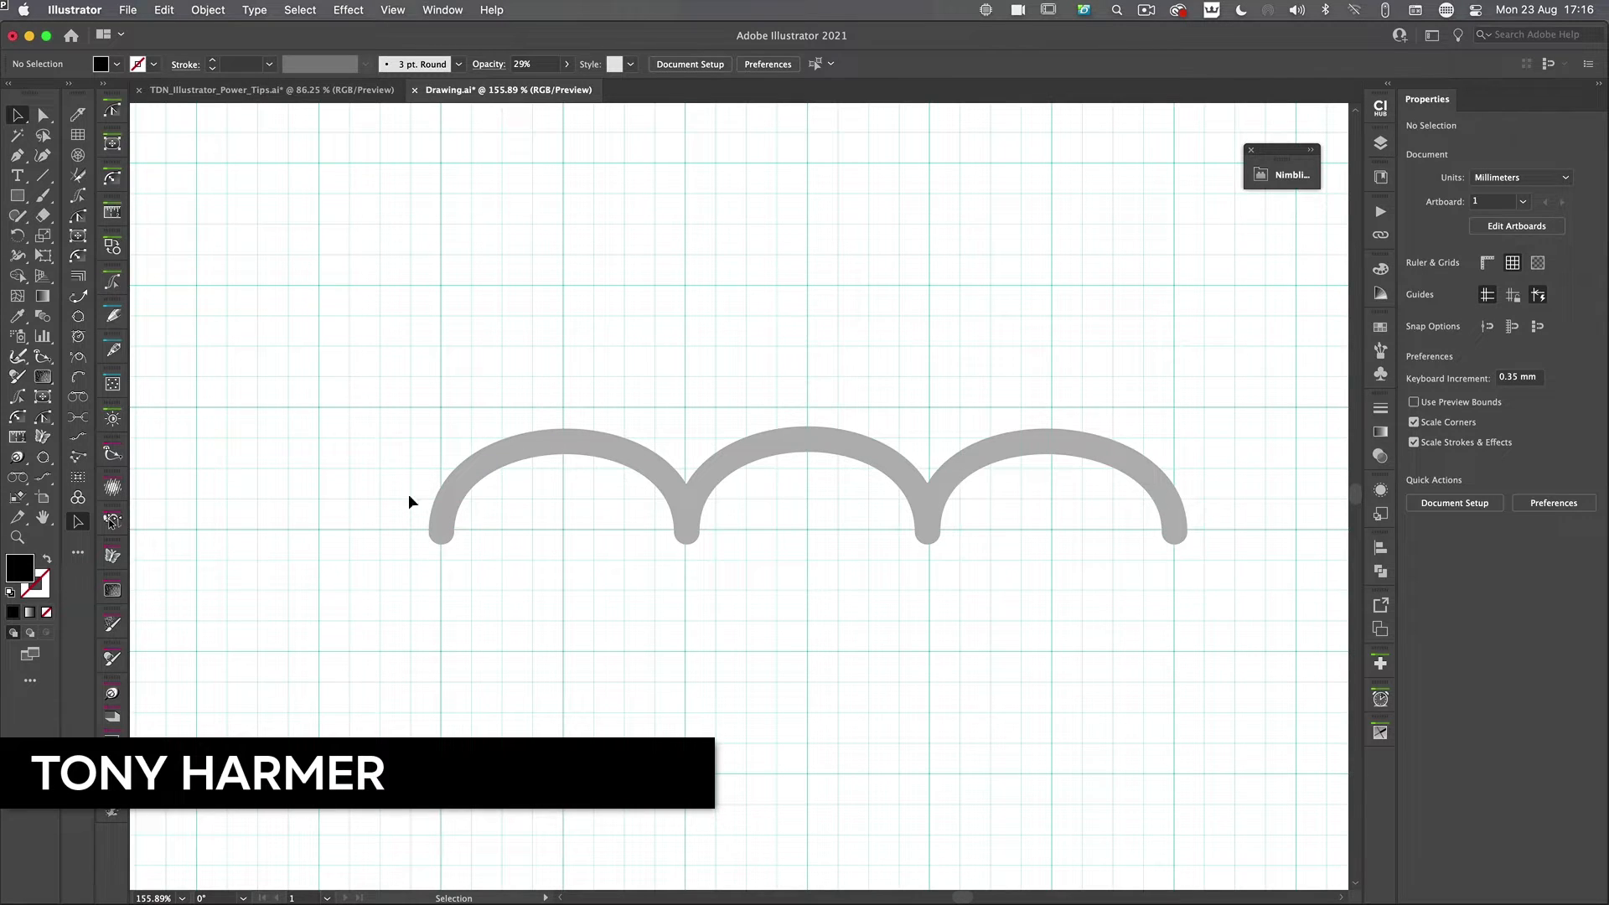
Step: Select the Pen Tool (P) from the toolbar
left_click(17, 155)
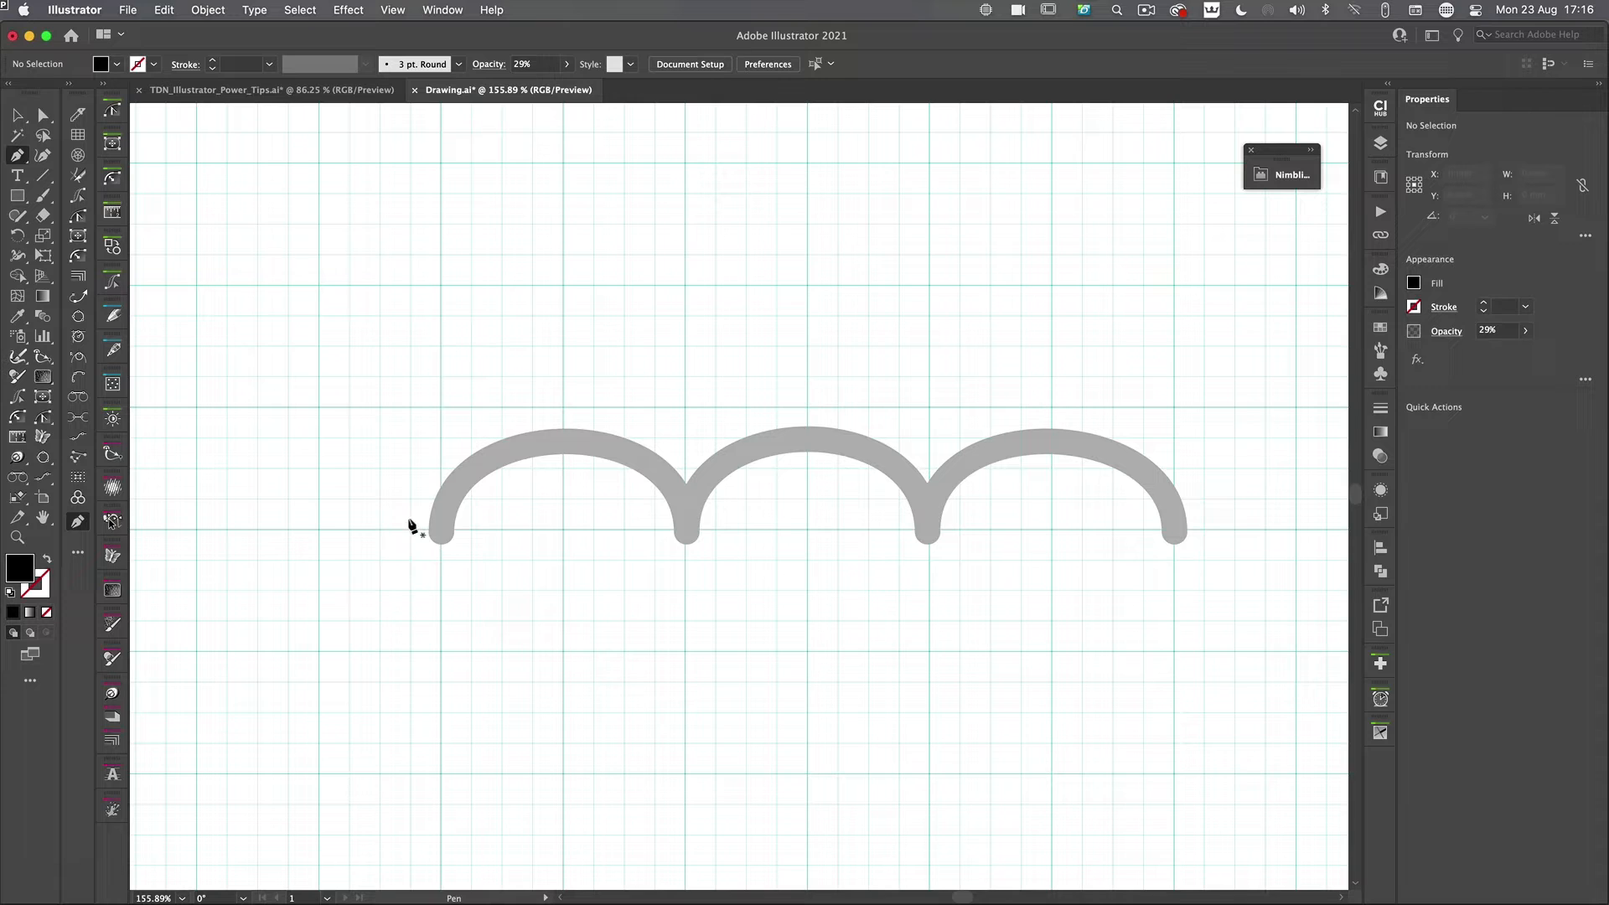
mouse_move(440, 534)
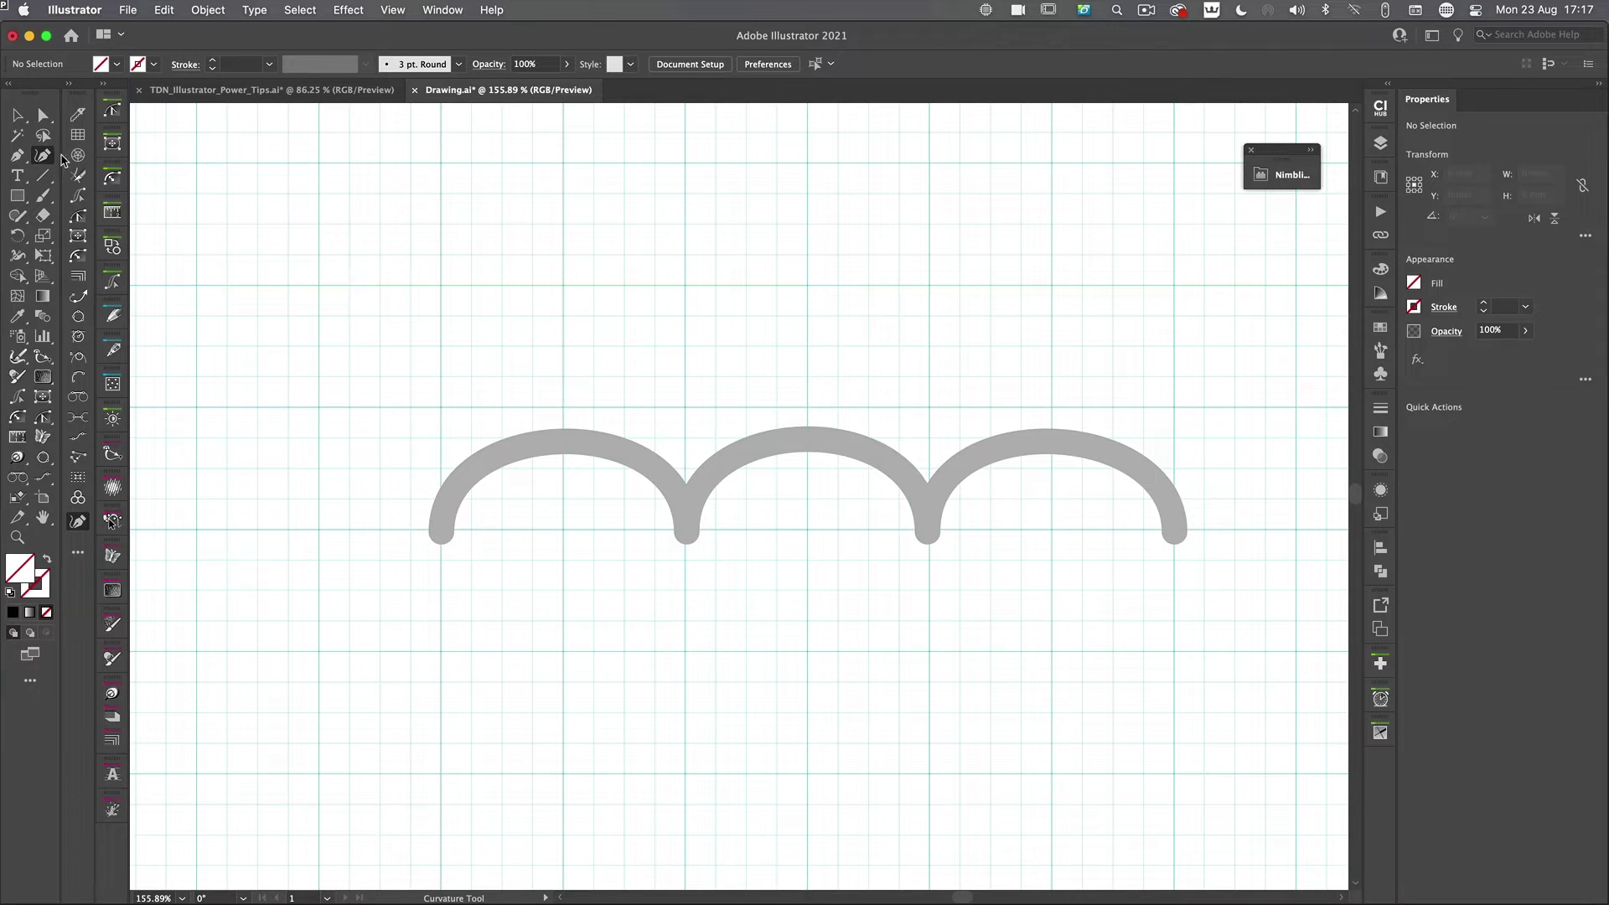
mouse_move(42, 156)
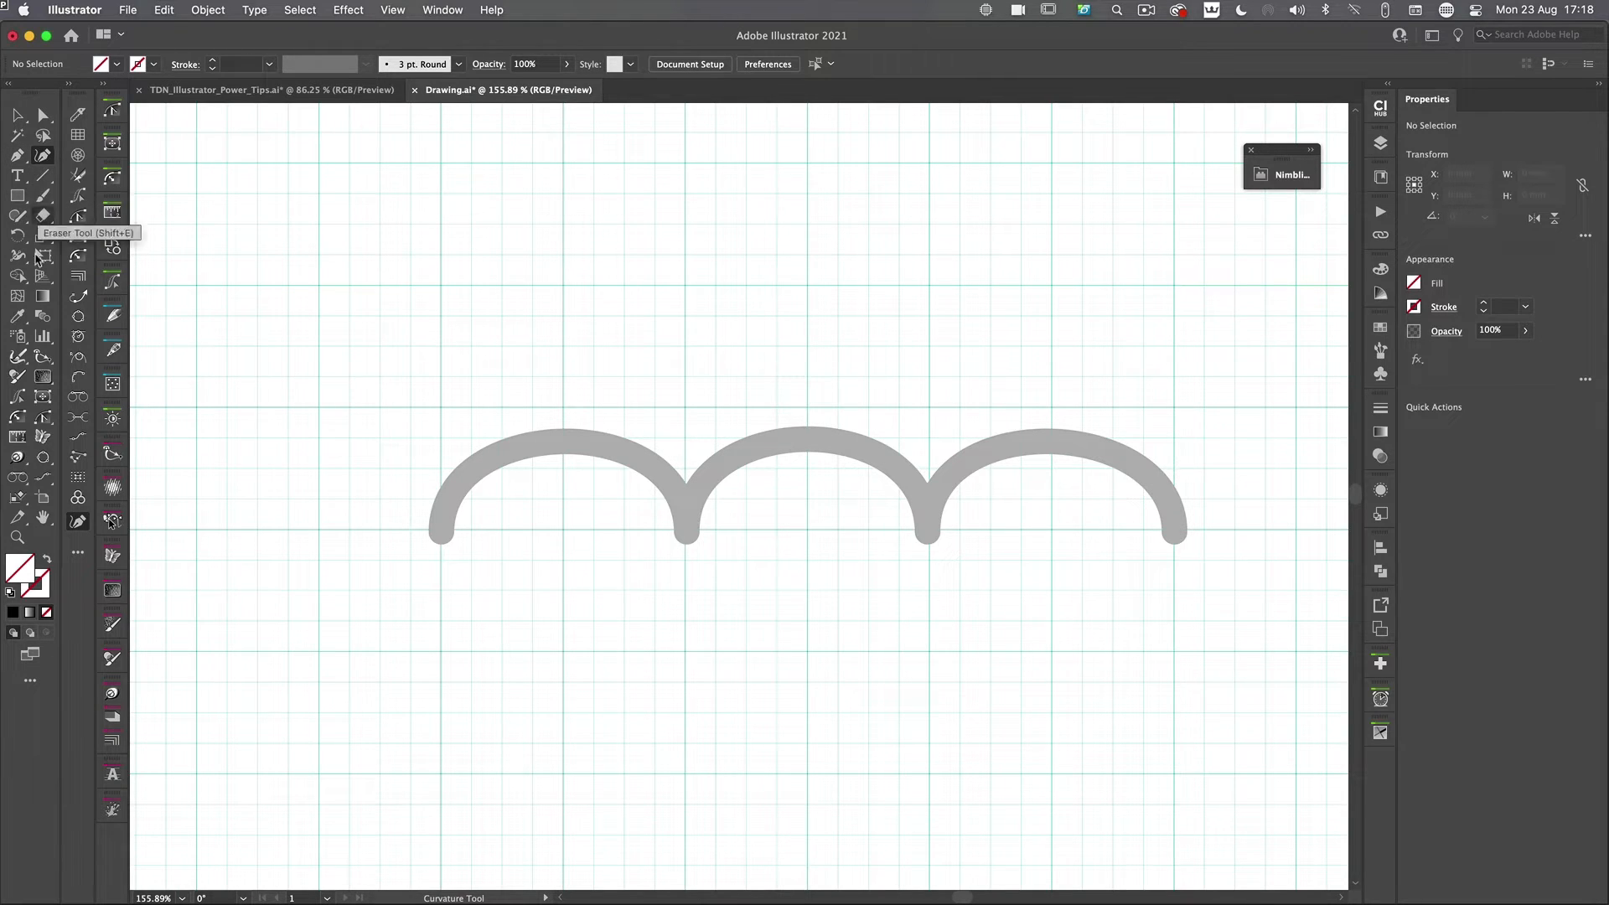
mouse_move(17, 155)
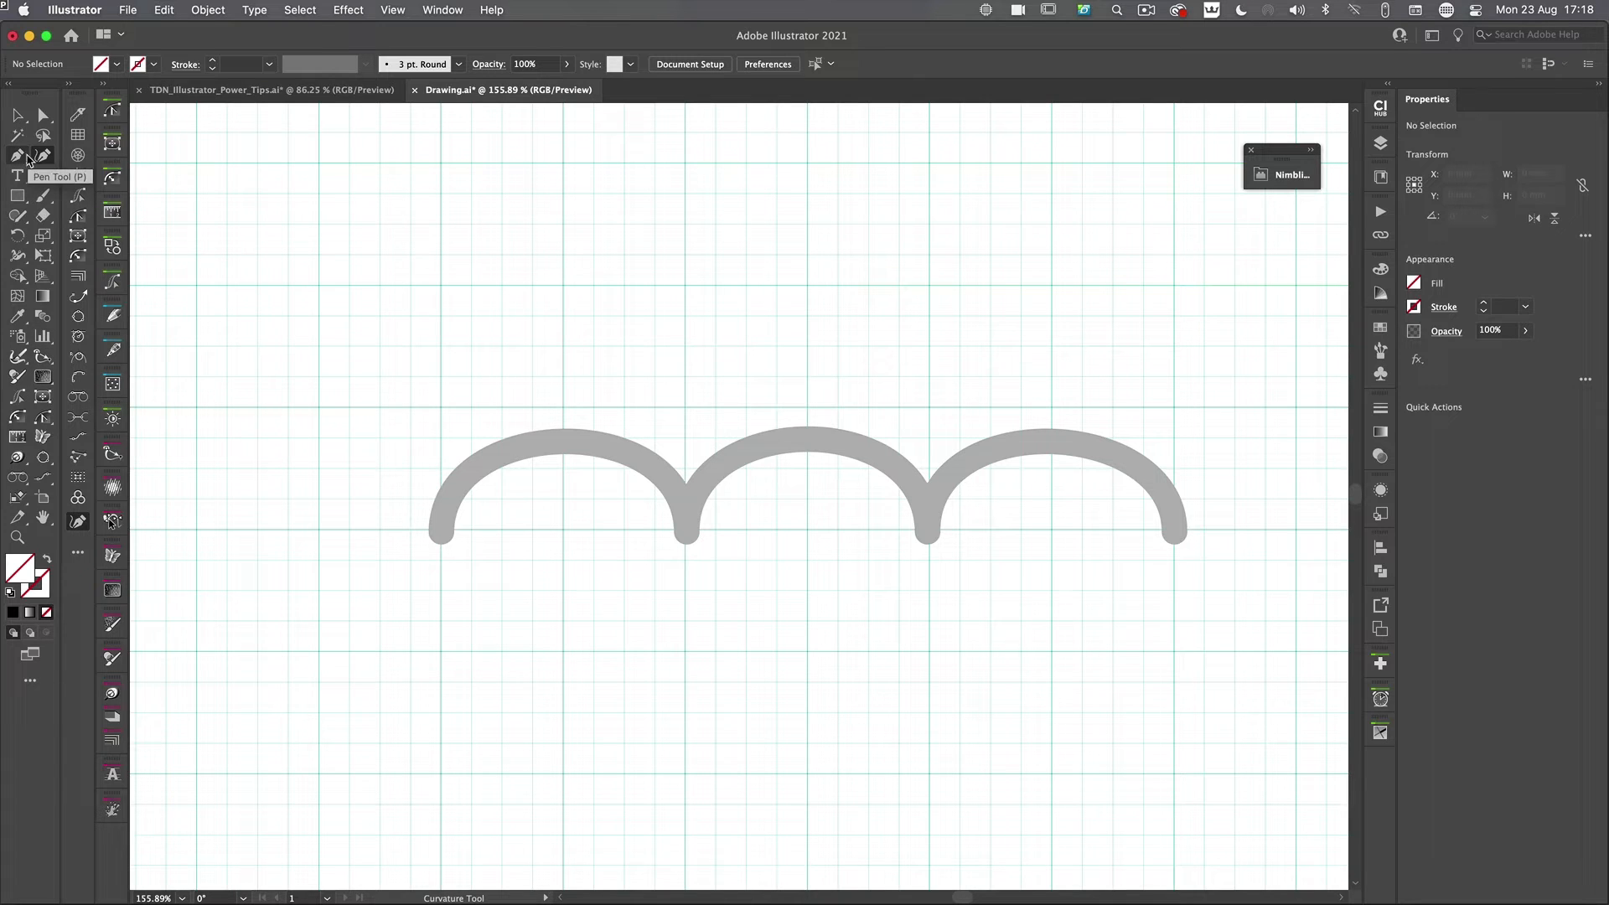
mouse_move(42, 156)
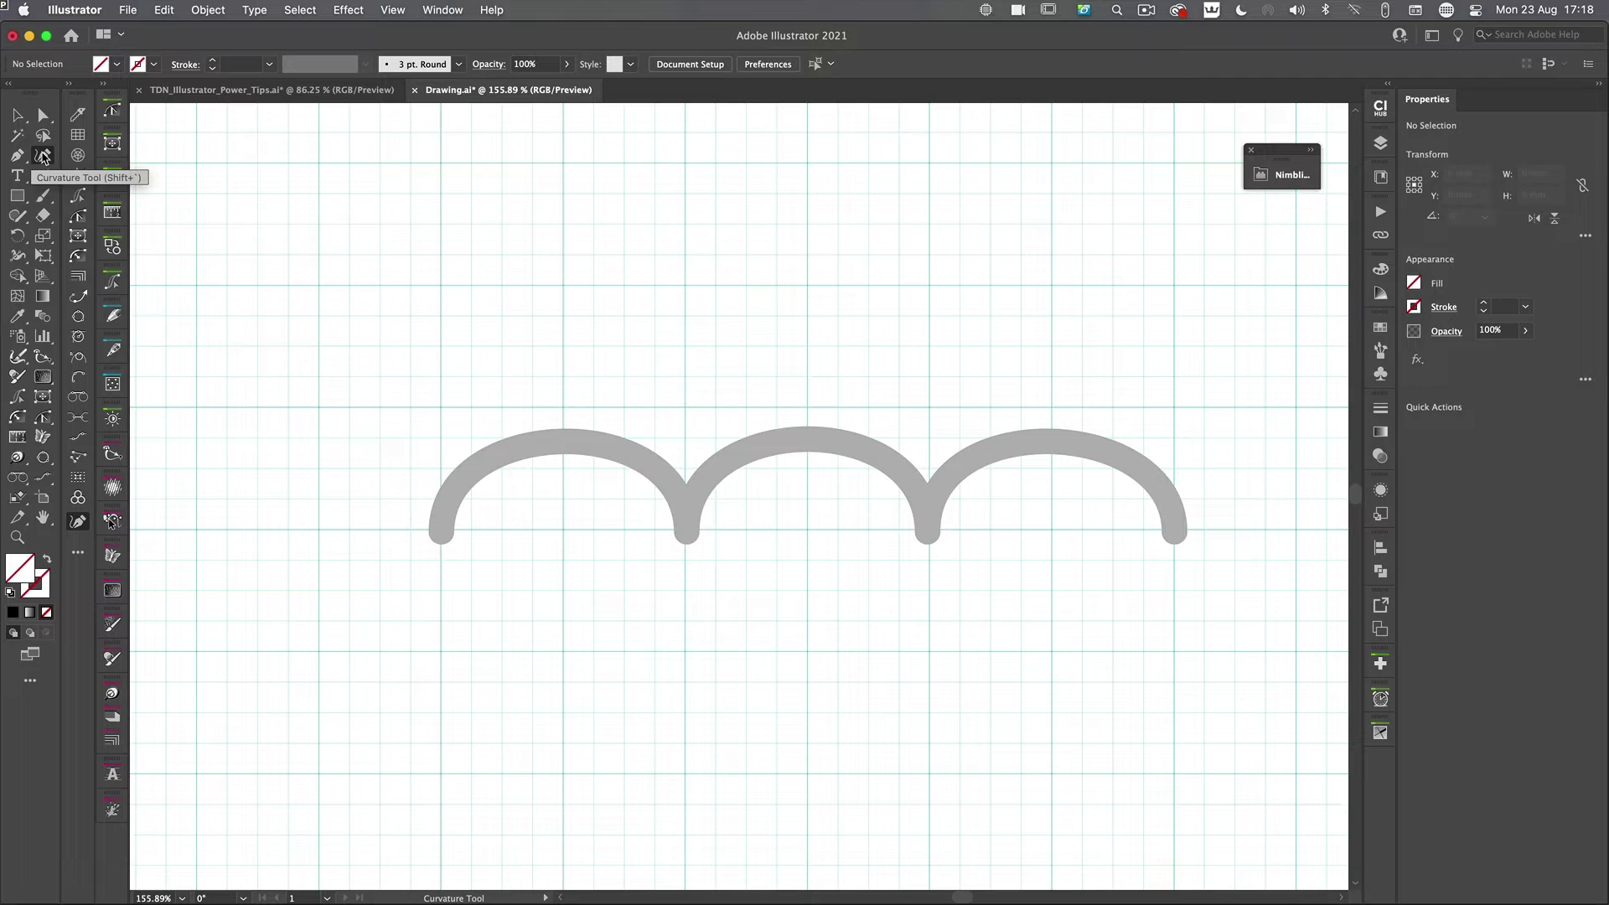
mouse_move(443, 535)
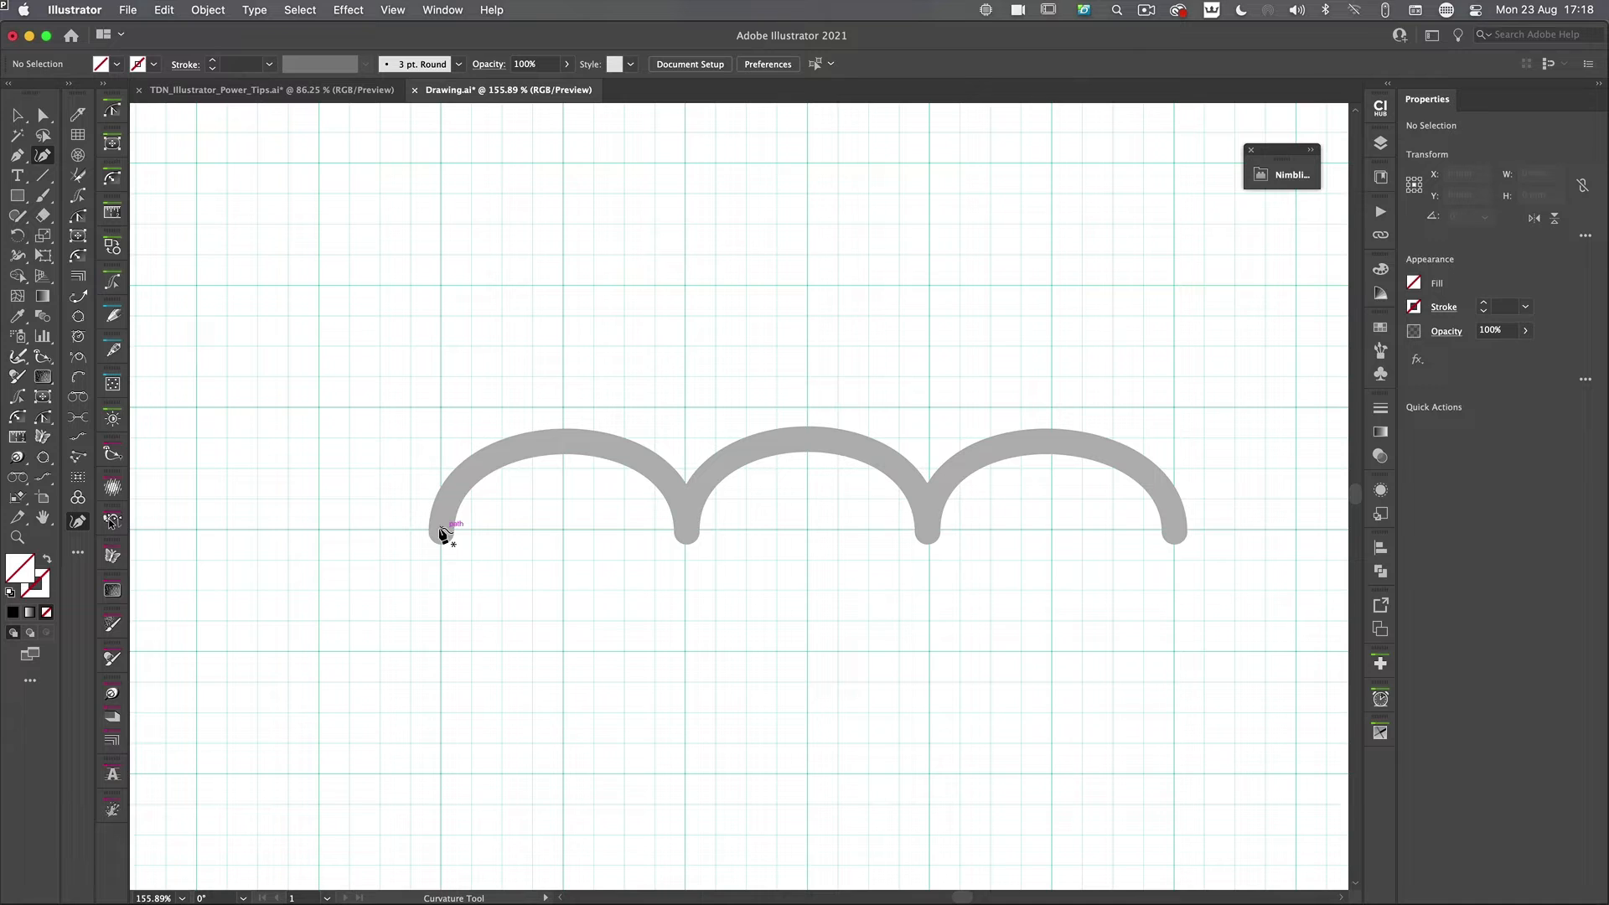
left_click(442, 529)
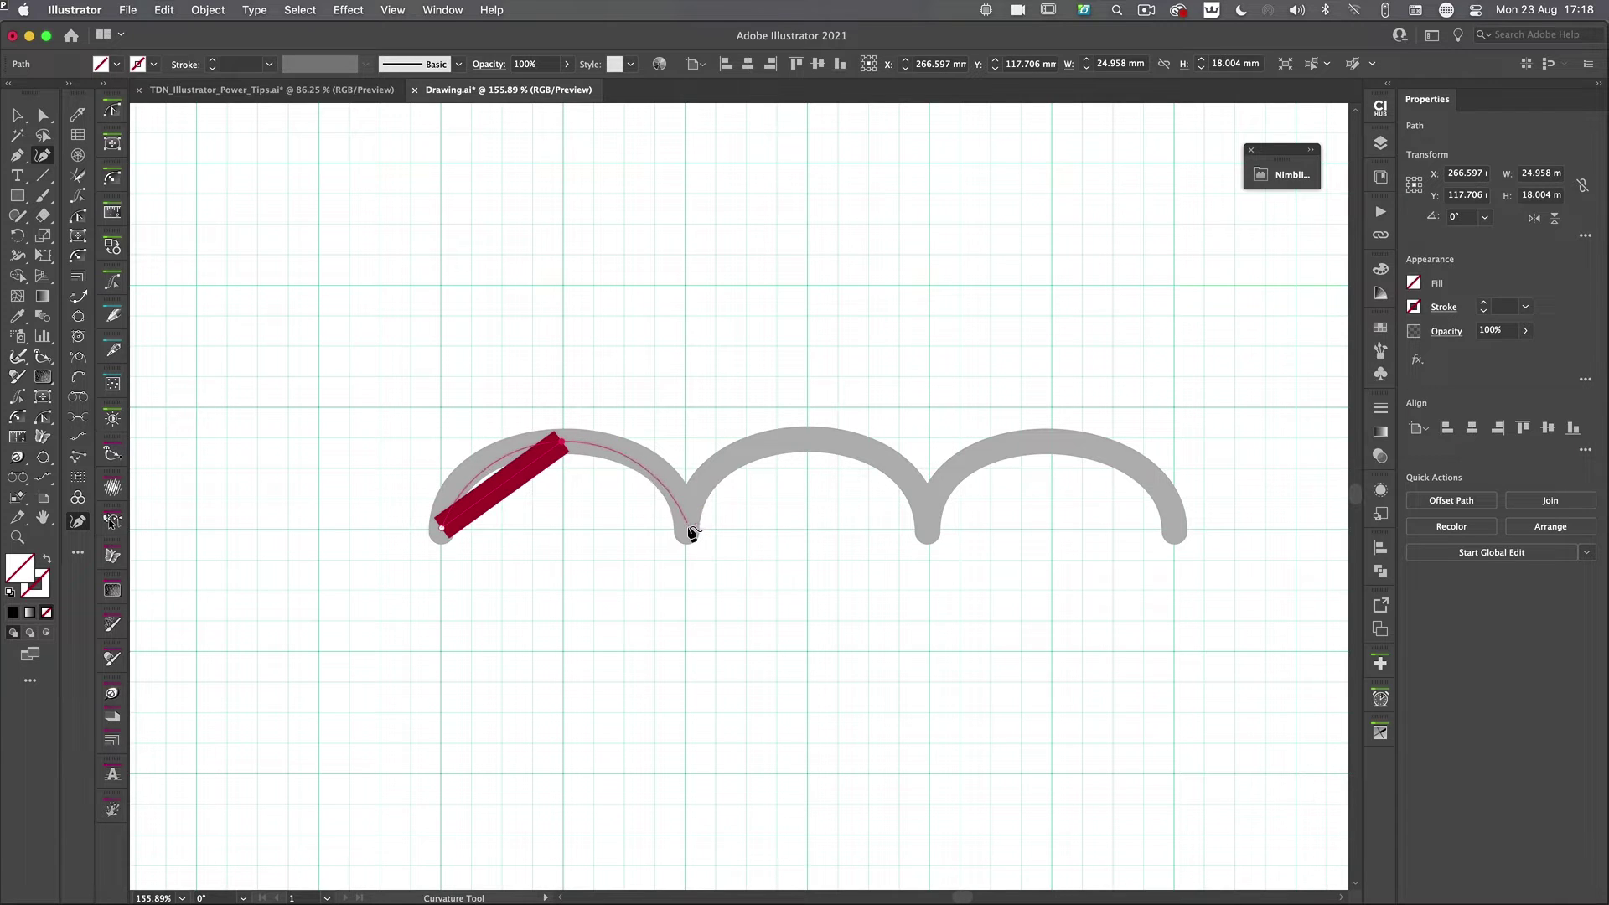
mouse_move(690, 538)
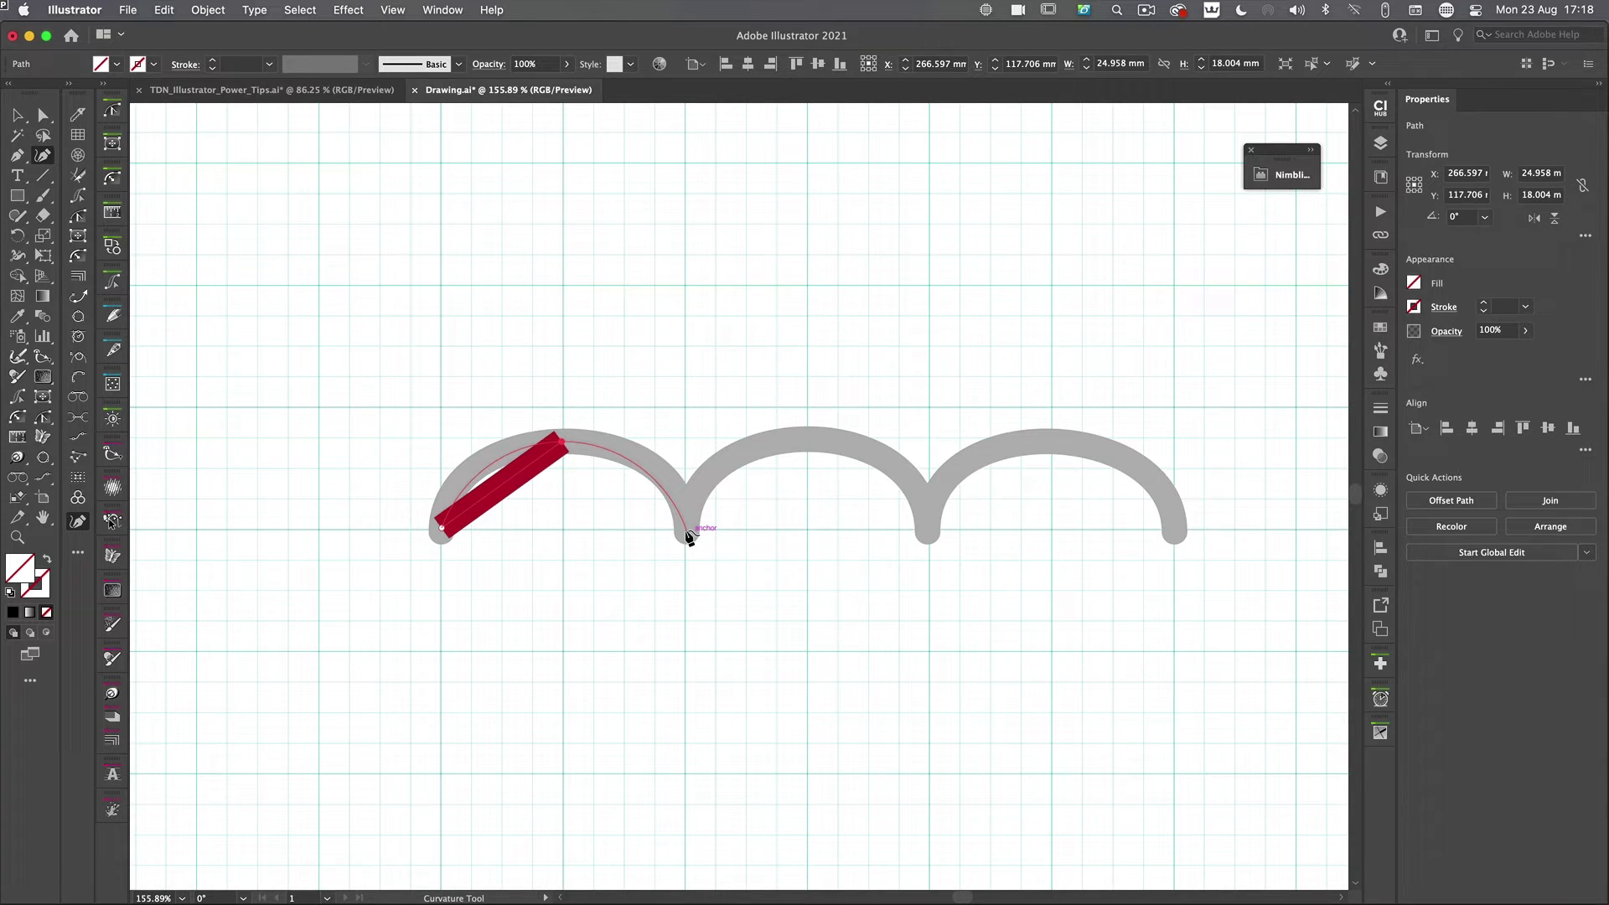
left_click(690, 533)
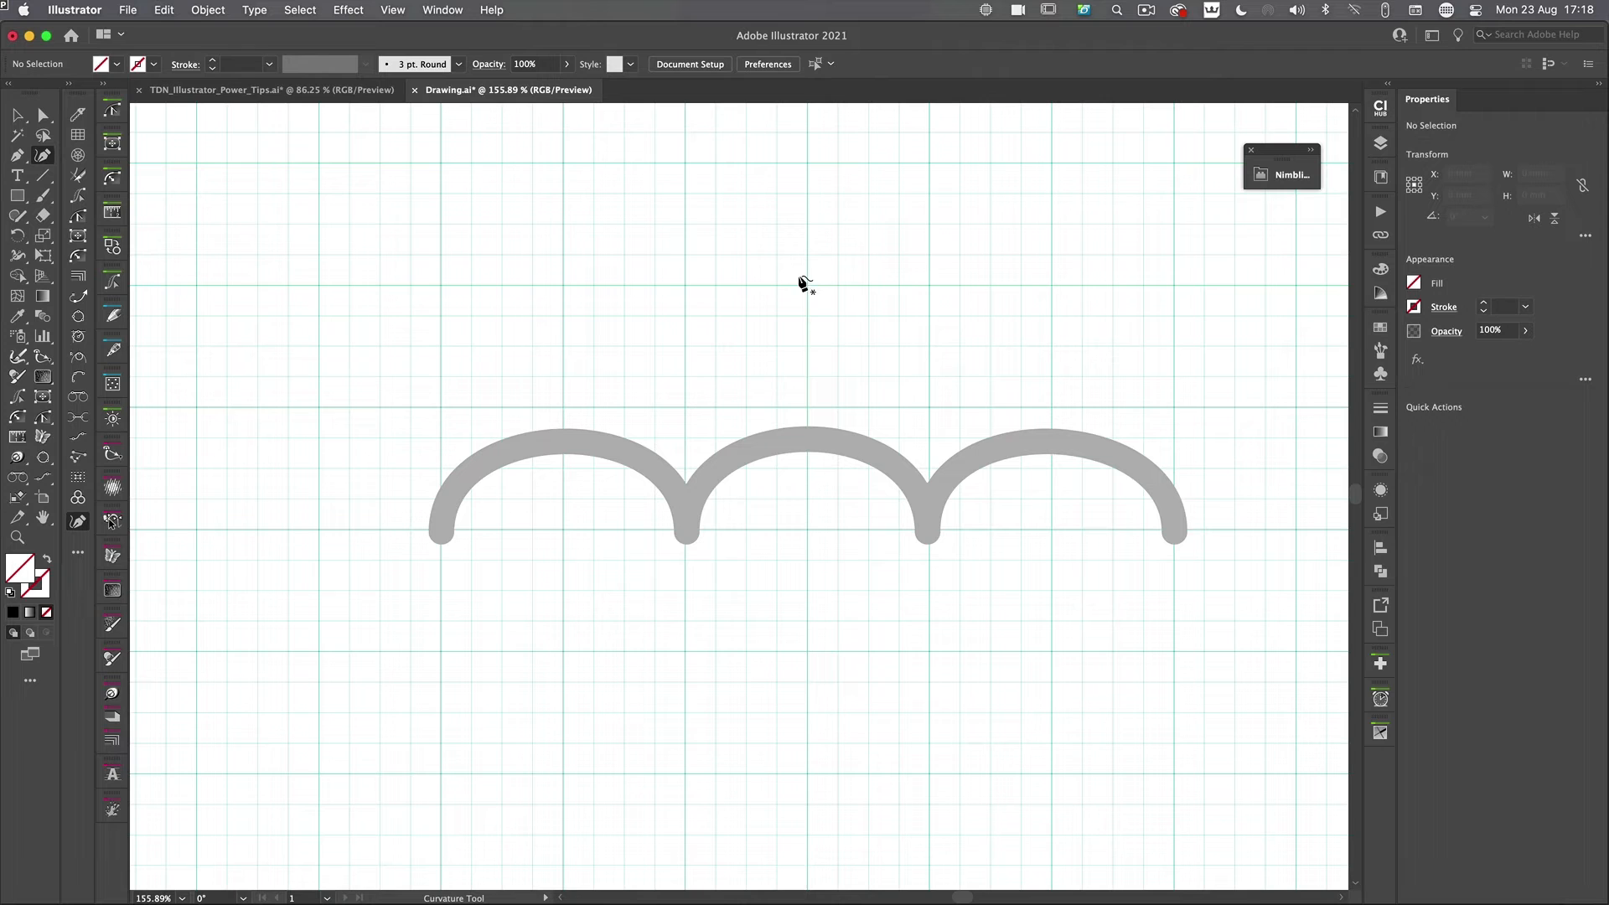
mouse_move(810, 291)
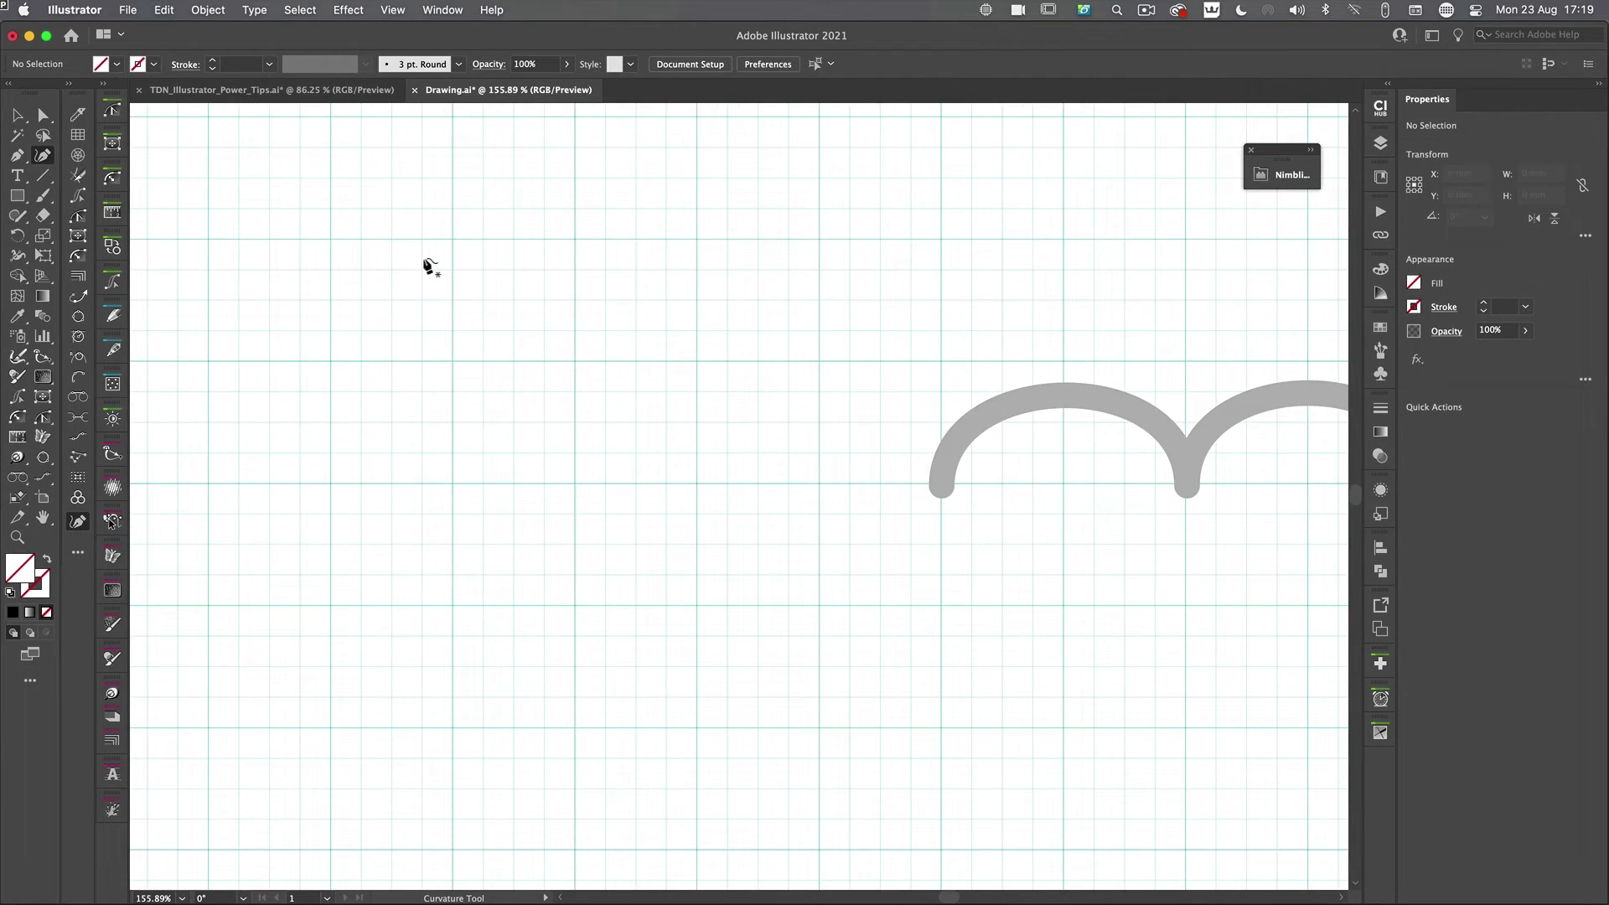
mouse_move(236, 306)
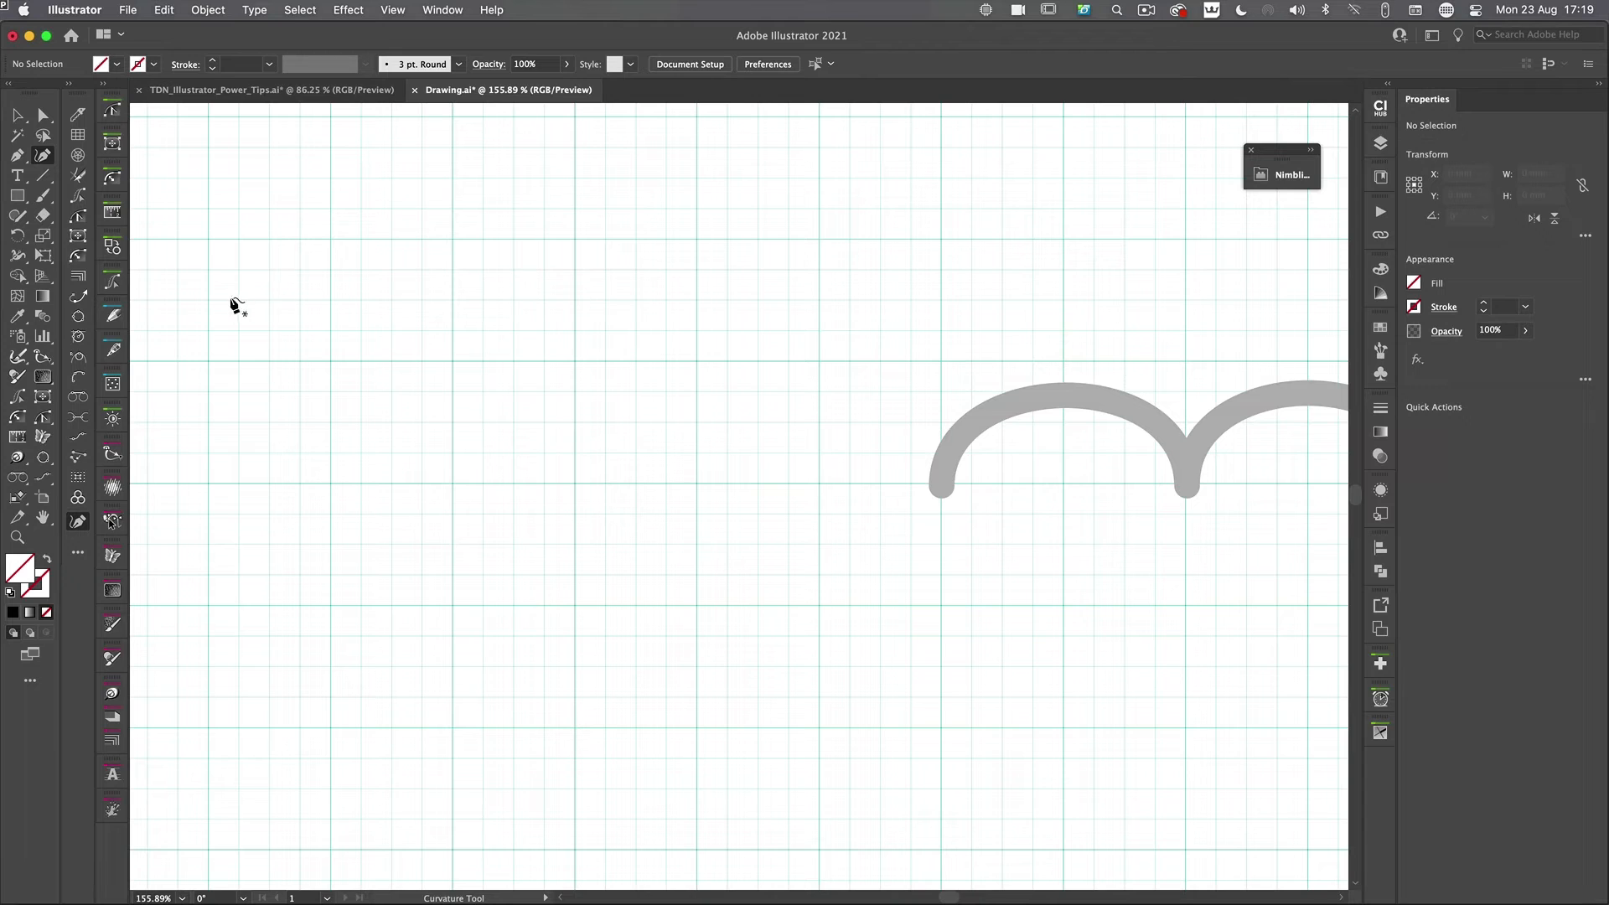
mouse_move(424, 264)
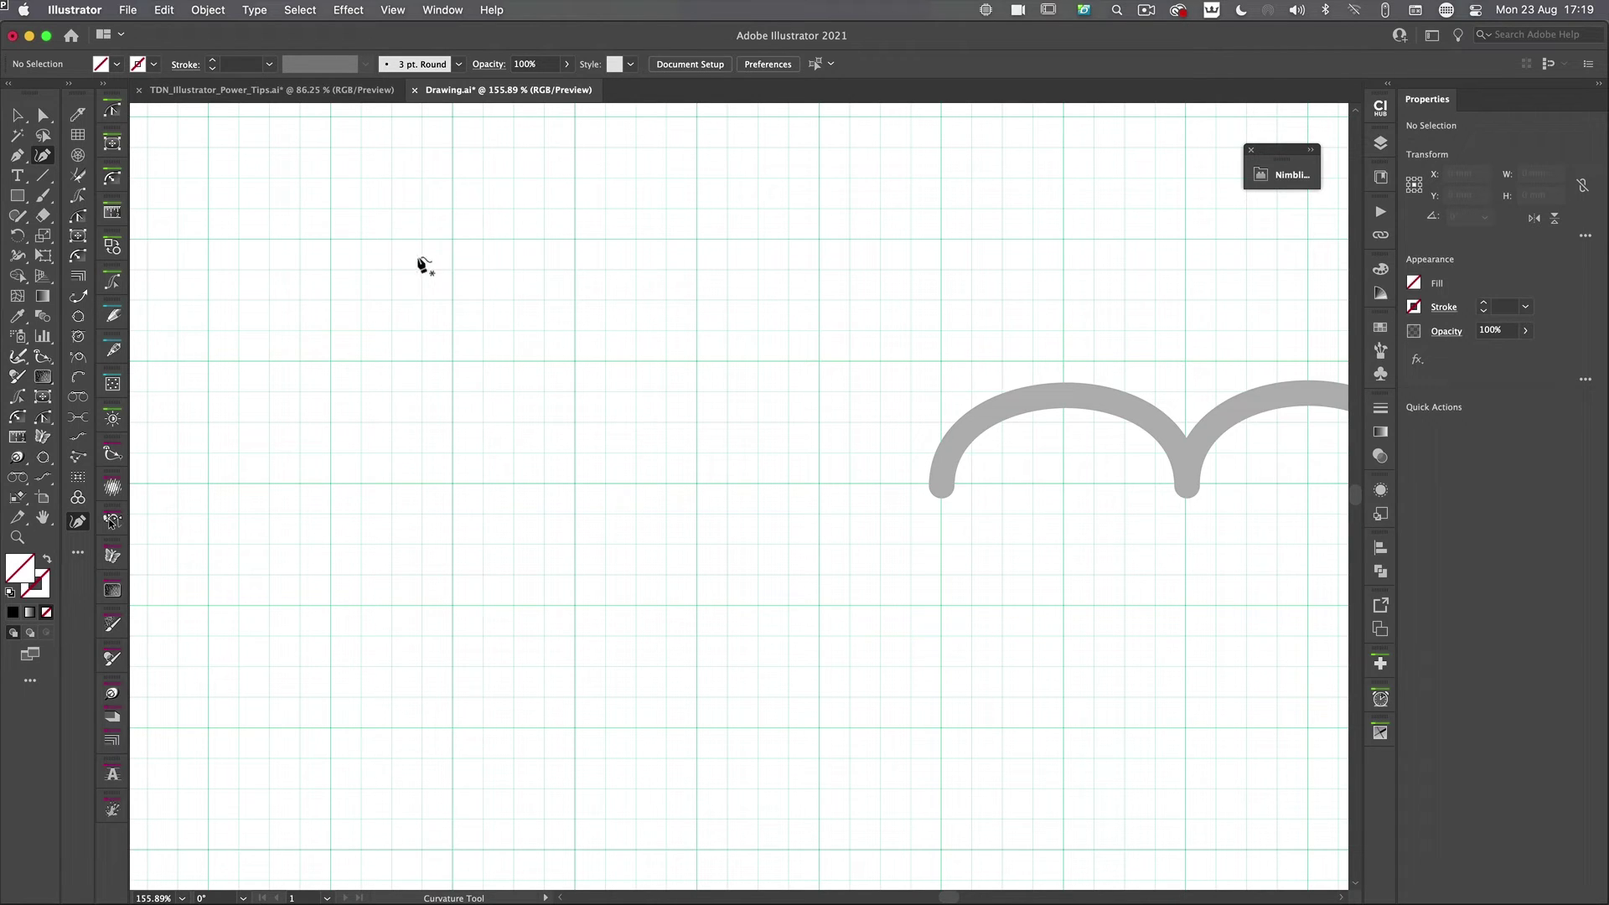
Step: Place four Curvature points around a circle left of the arcs and close it at the top point
left_click(450, 238)
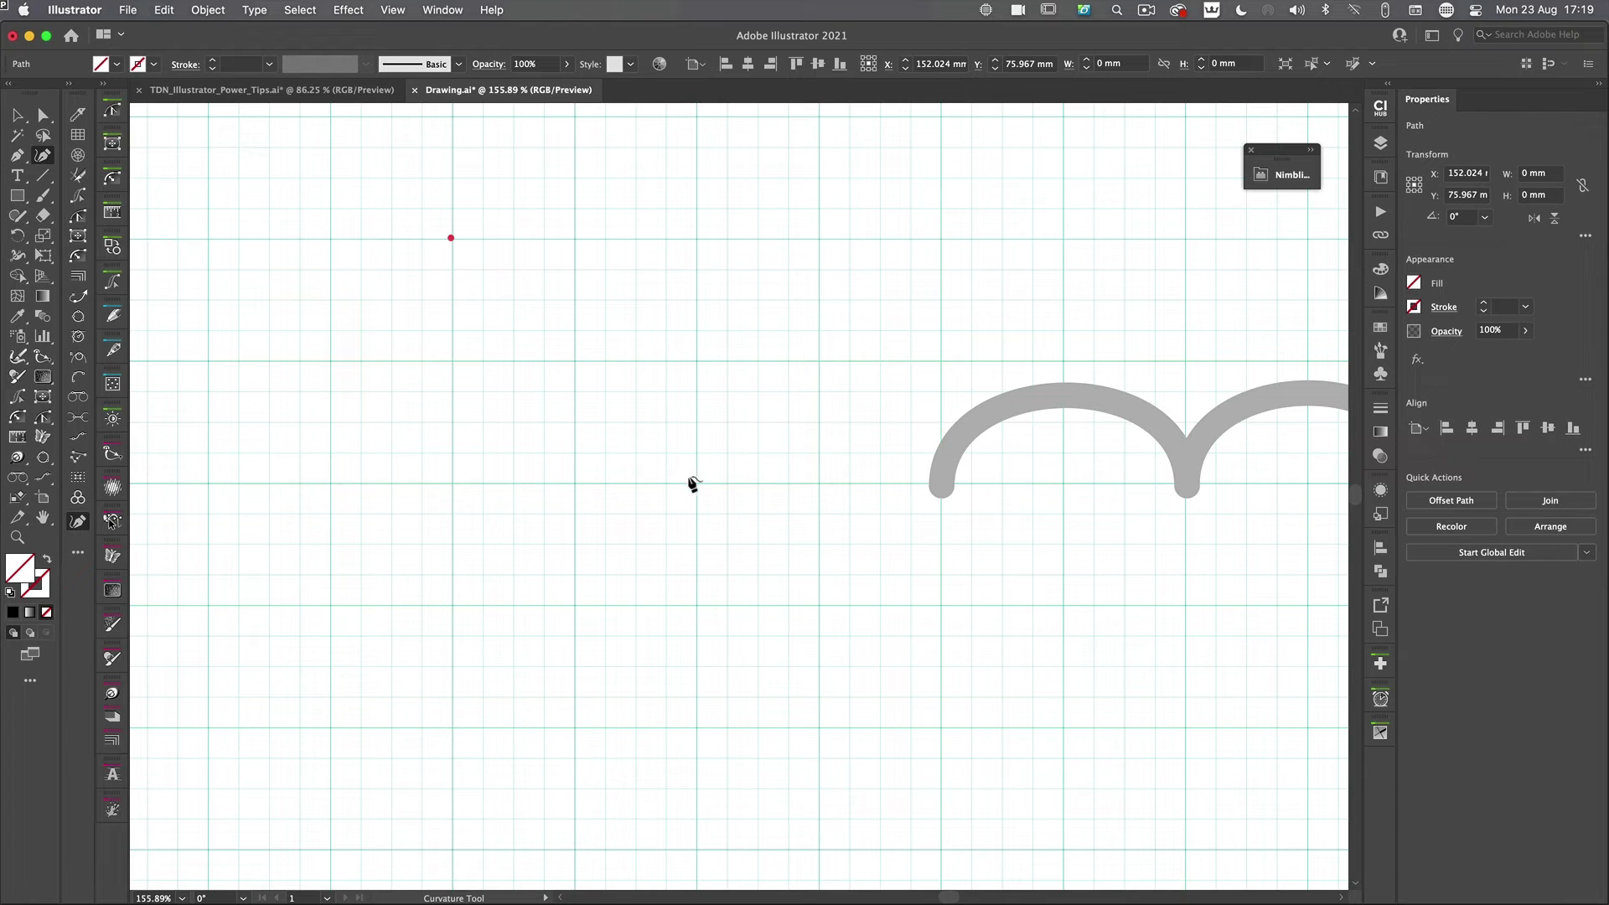
left_click(477, 731)
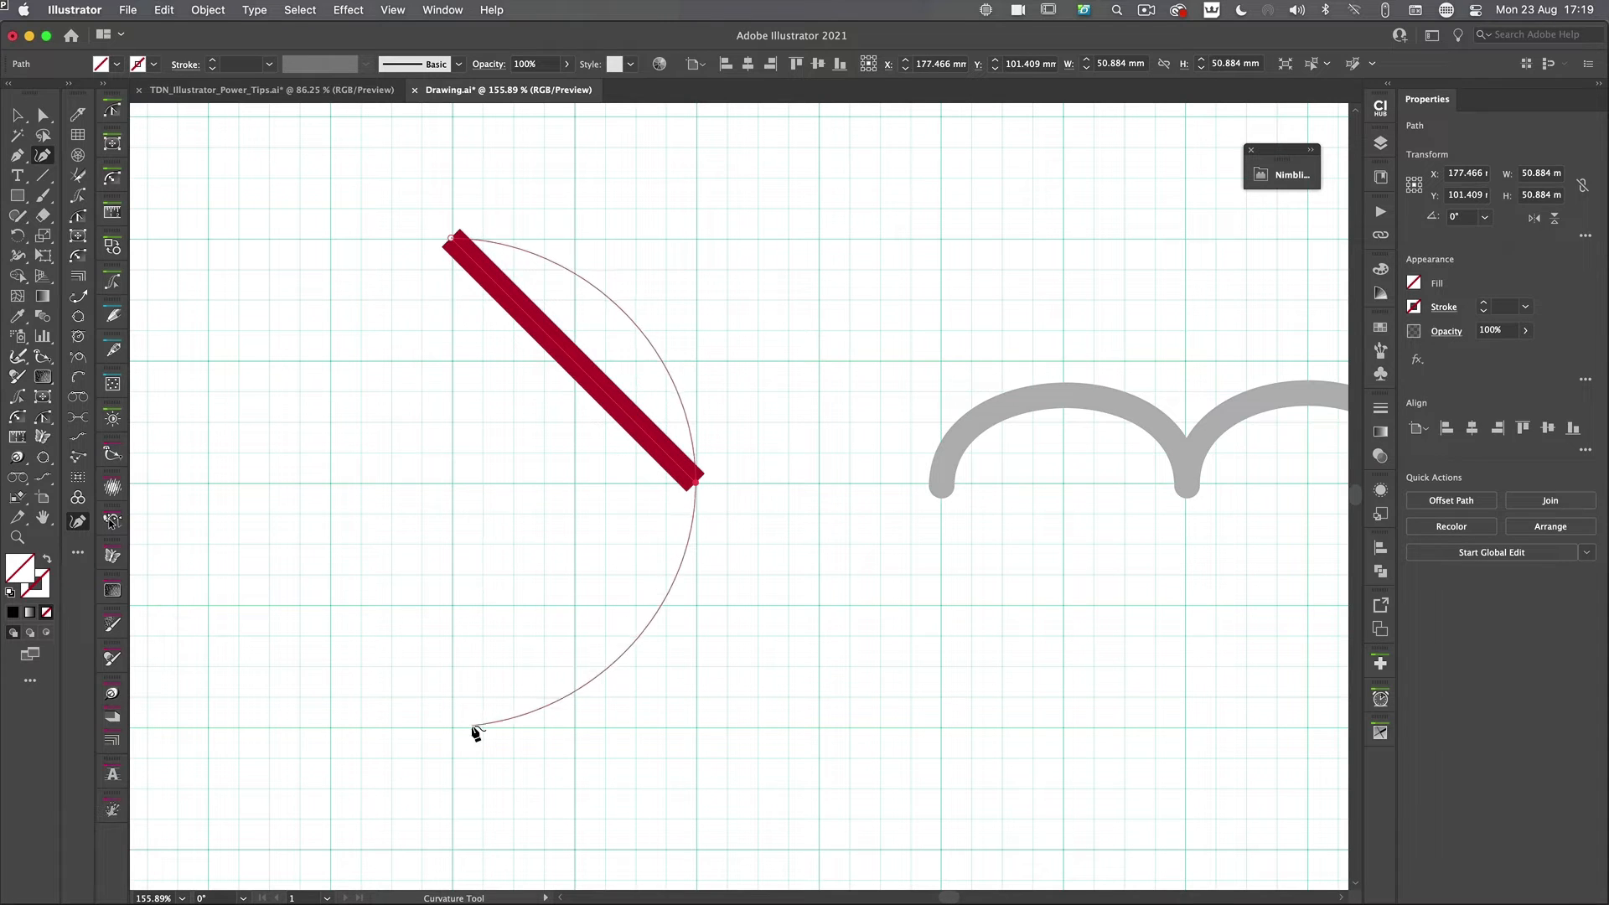
left_click(475, 731)
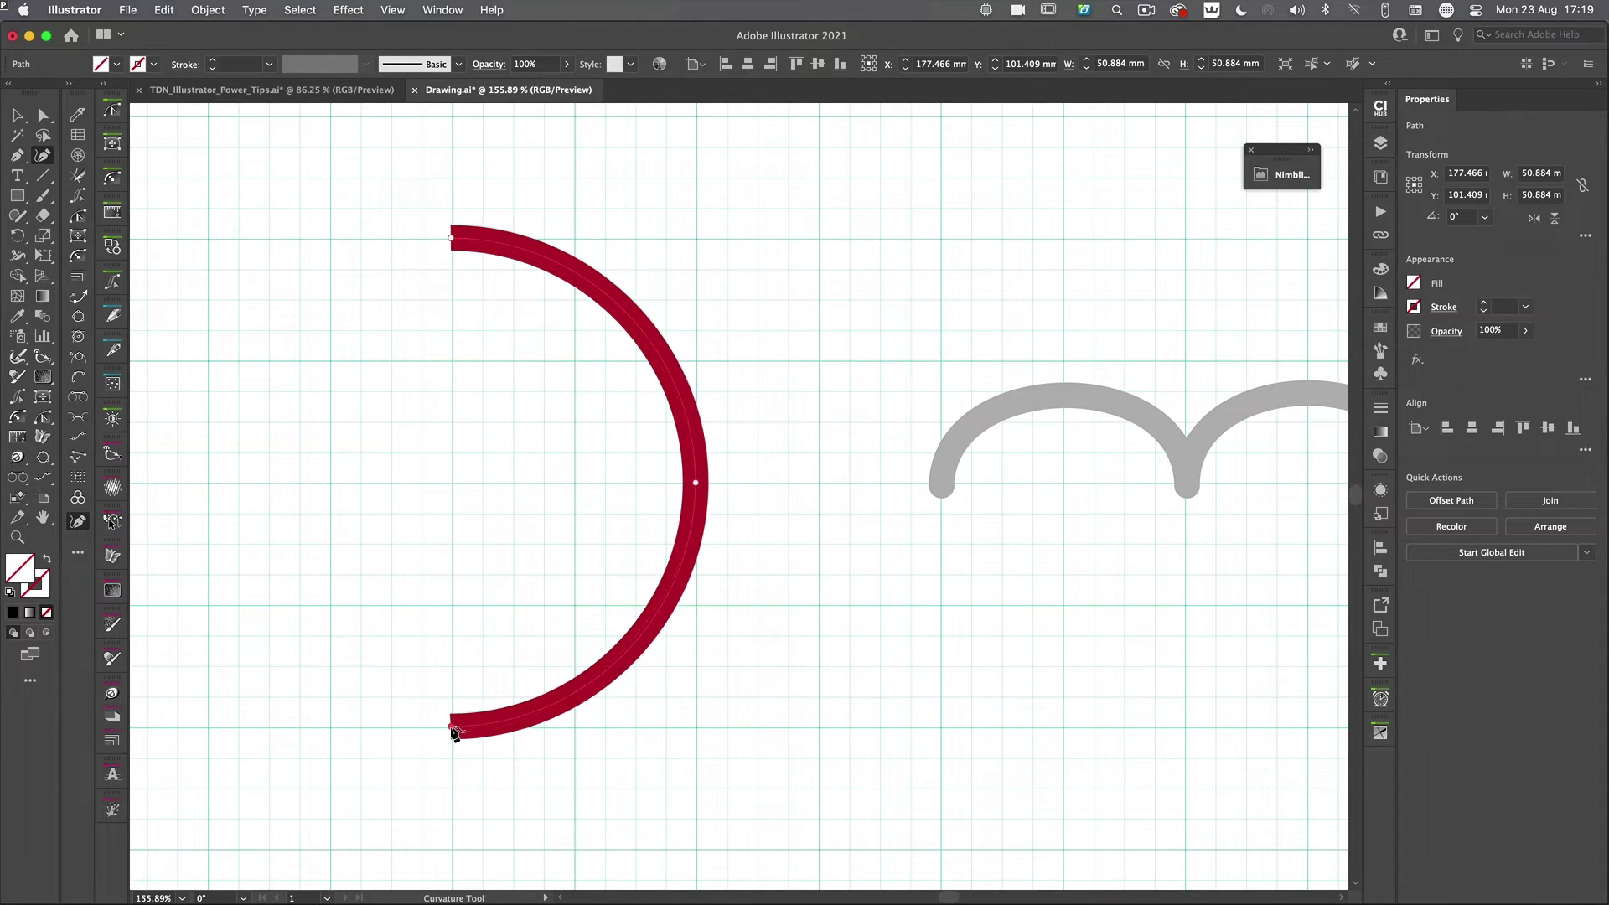
left_click(211, 487)
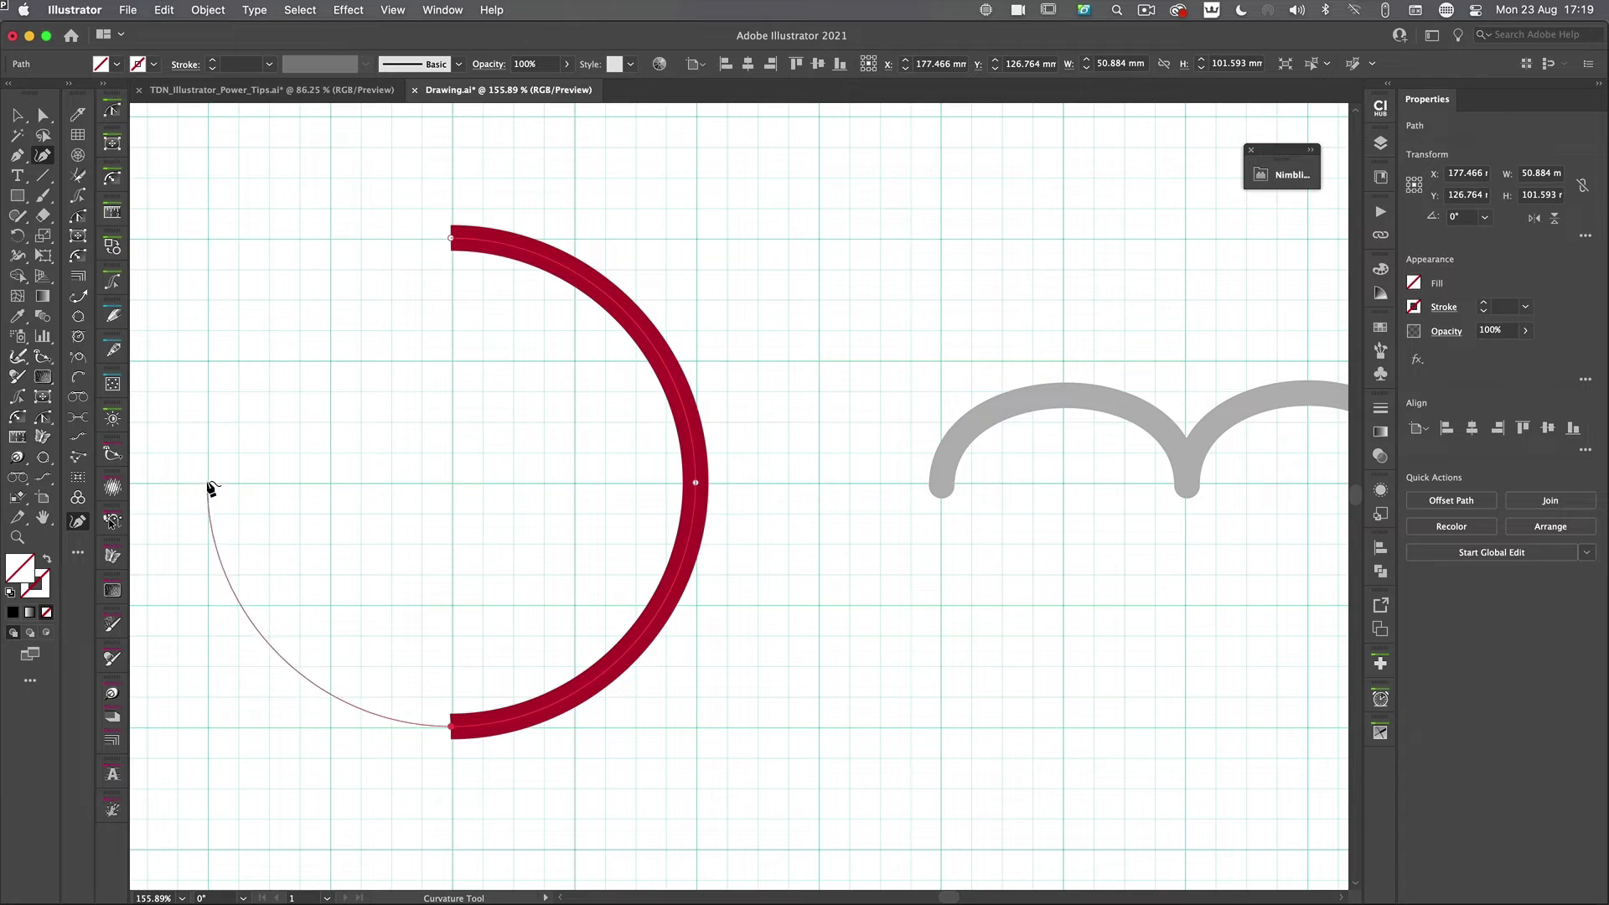
left_click(451, 238)
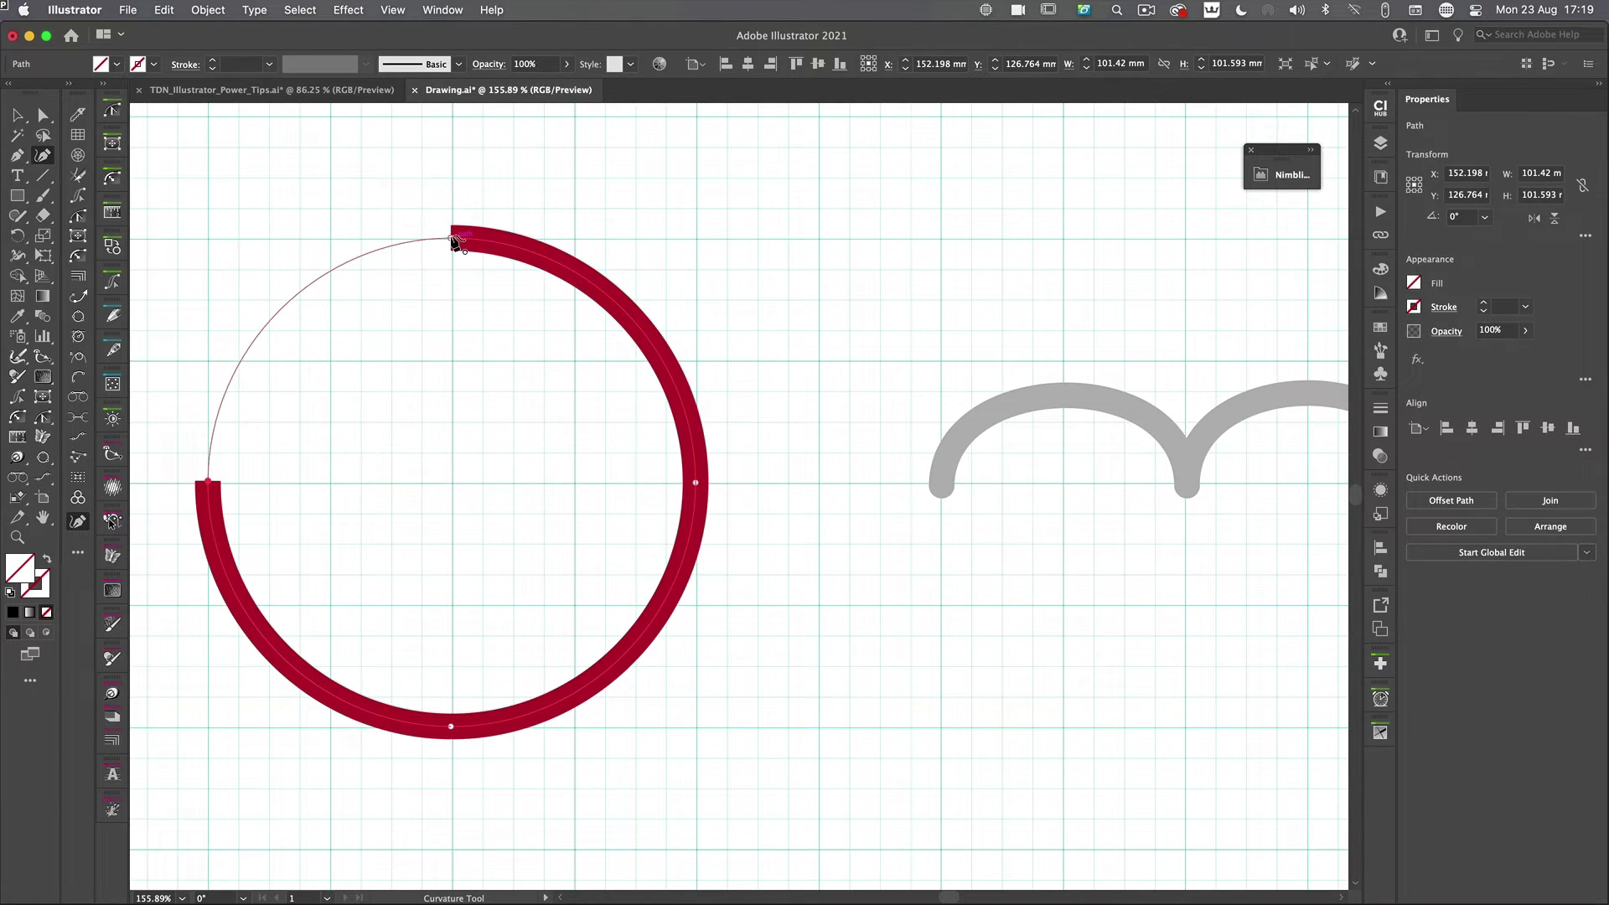
left_click(452, 233)
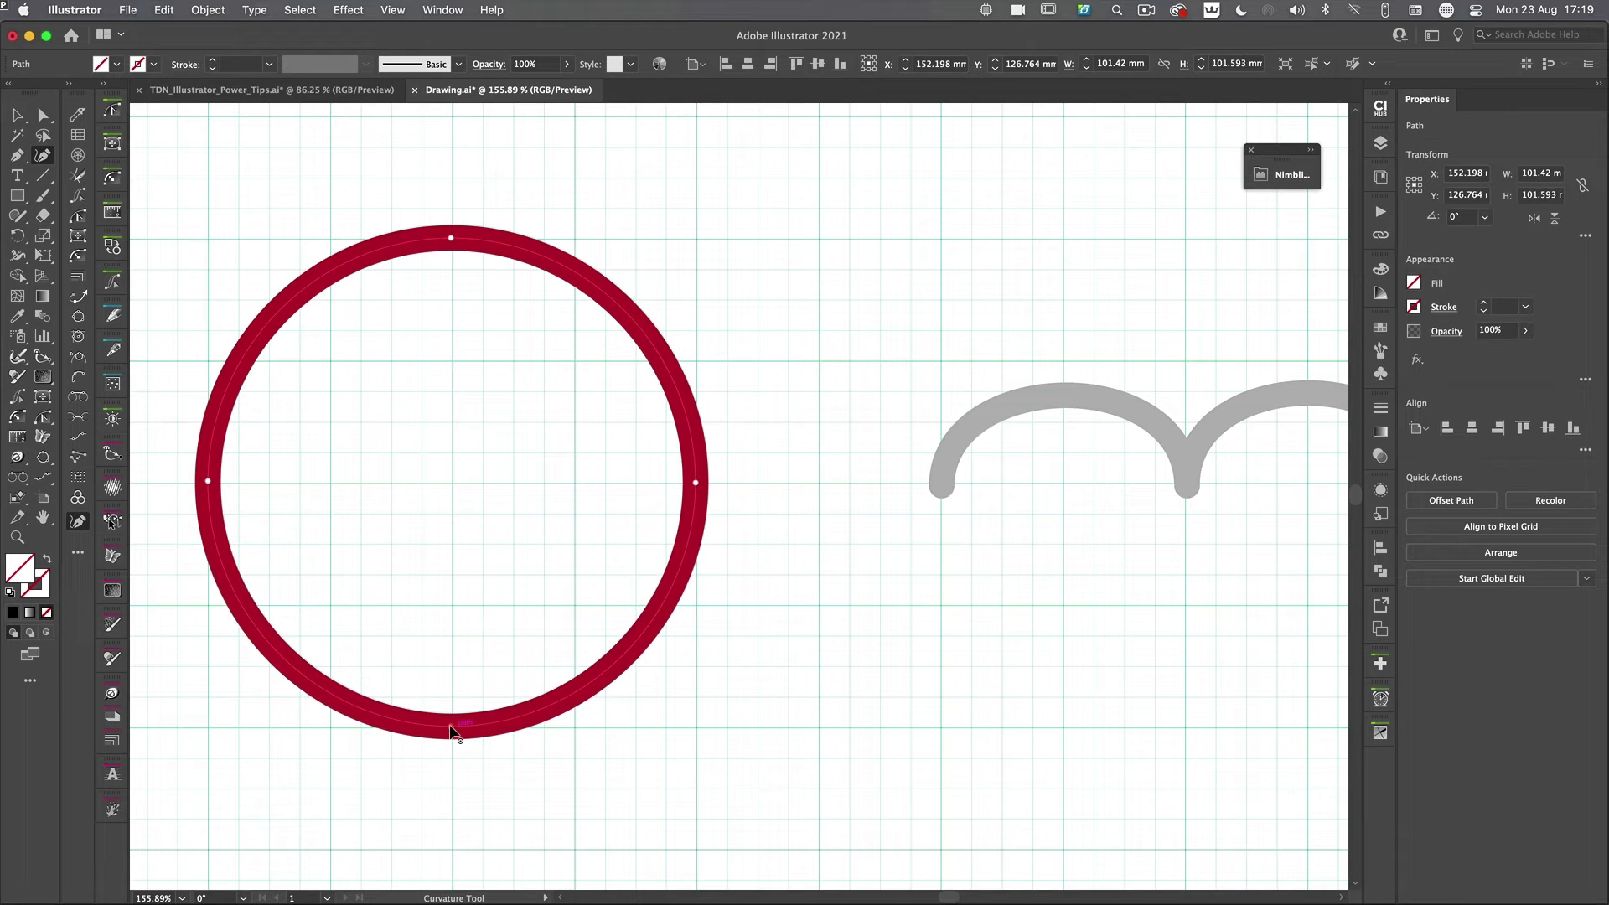
Step: Draw a smaller closed Curvature loop across the circle's right edge, ending at its start point
left_click(795, 575)
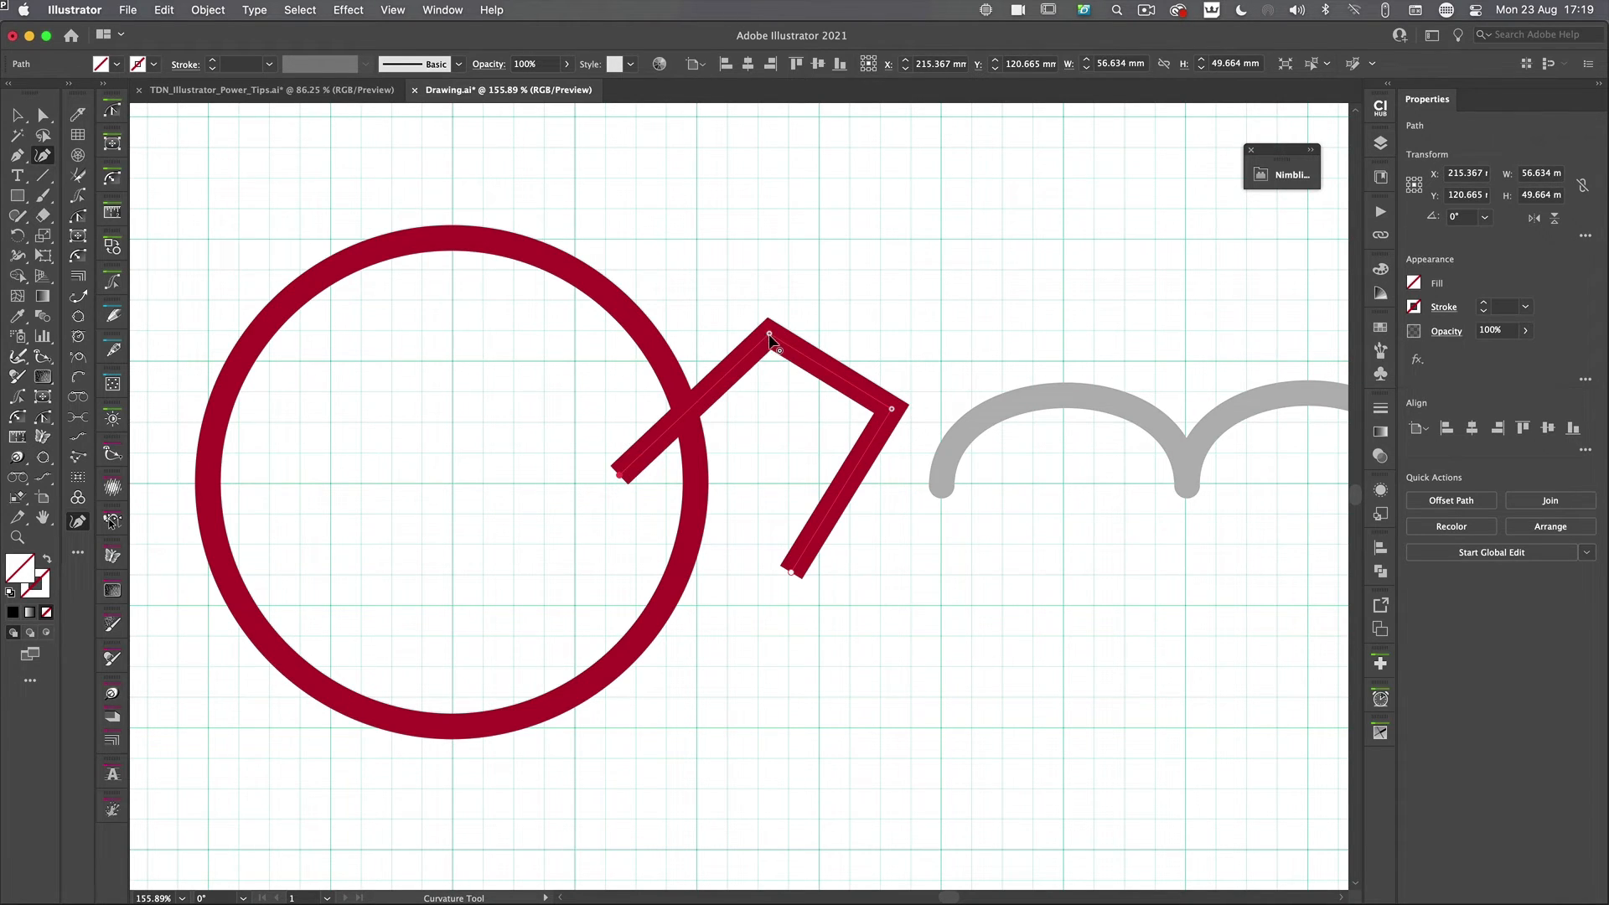
left_click(769, 334)
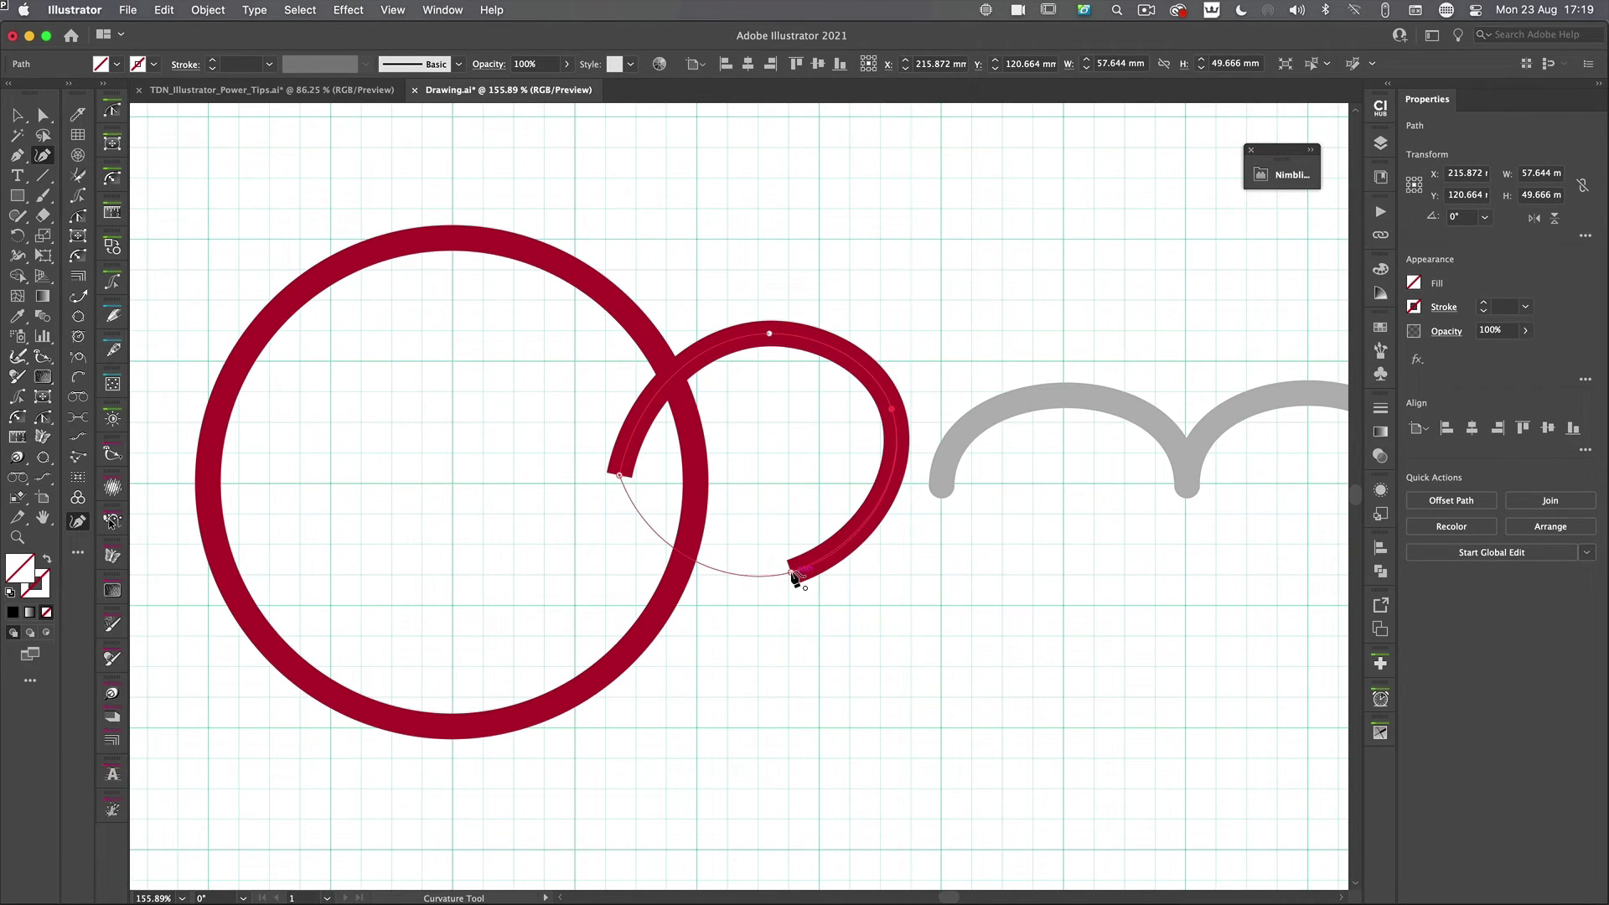
left_click(801, 575)
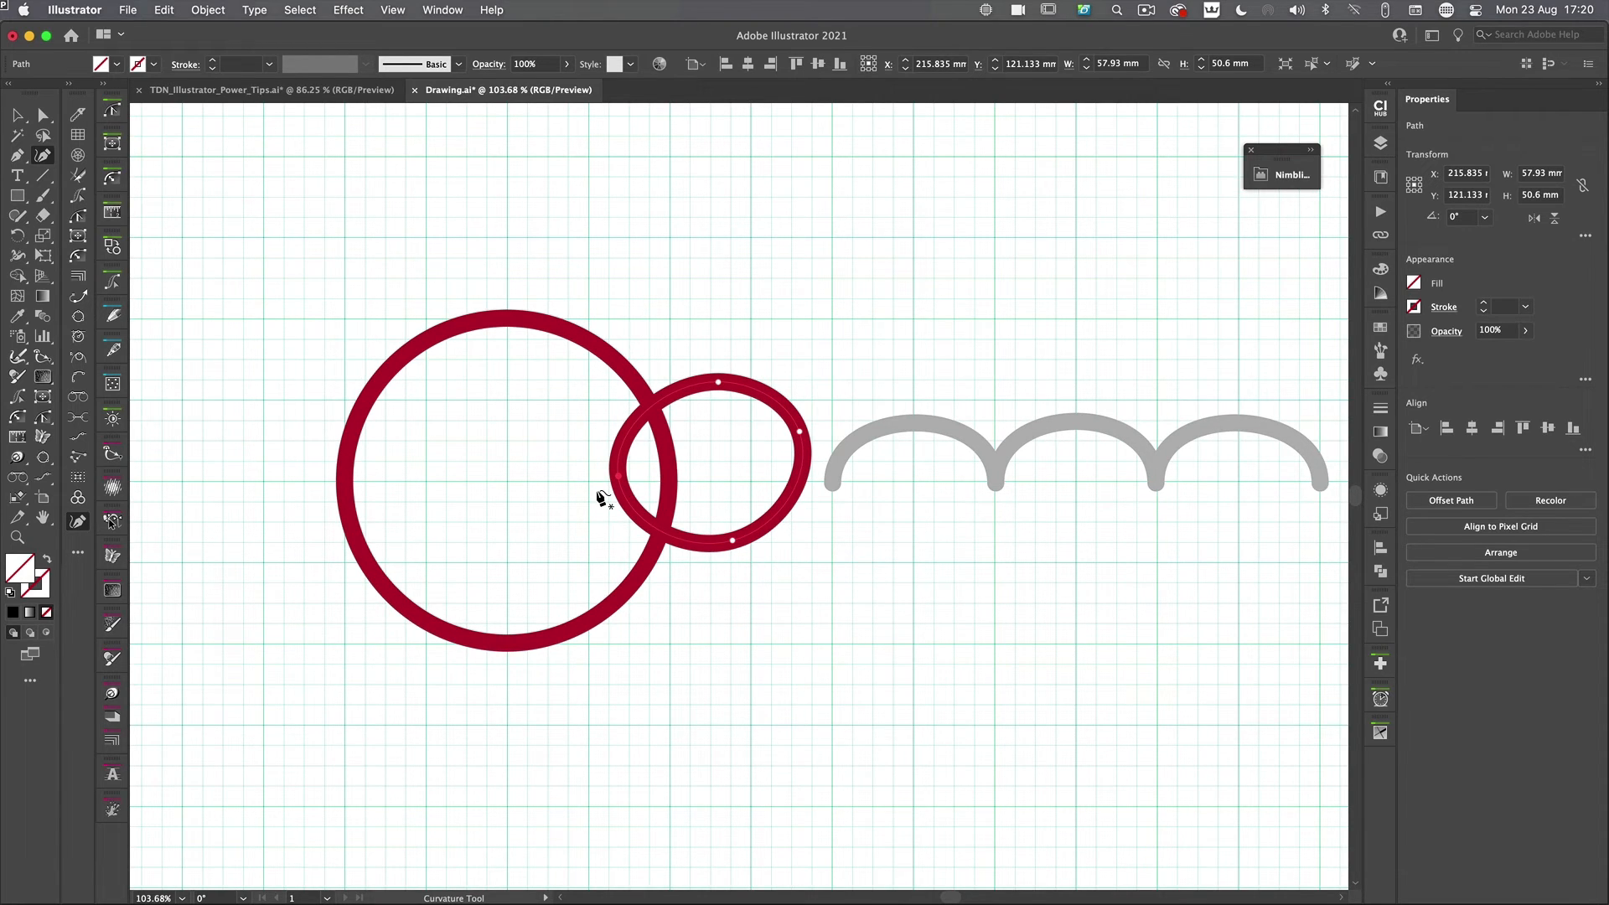
mouse_move(553, 513)
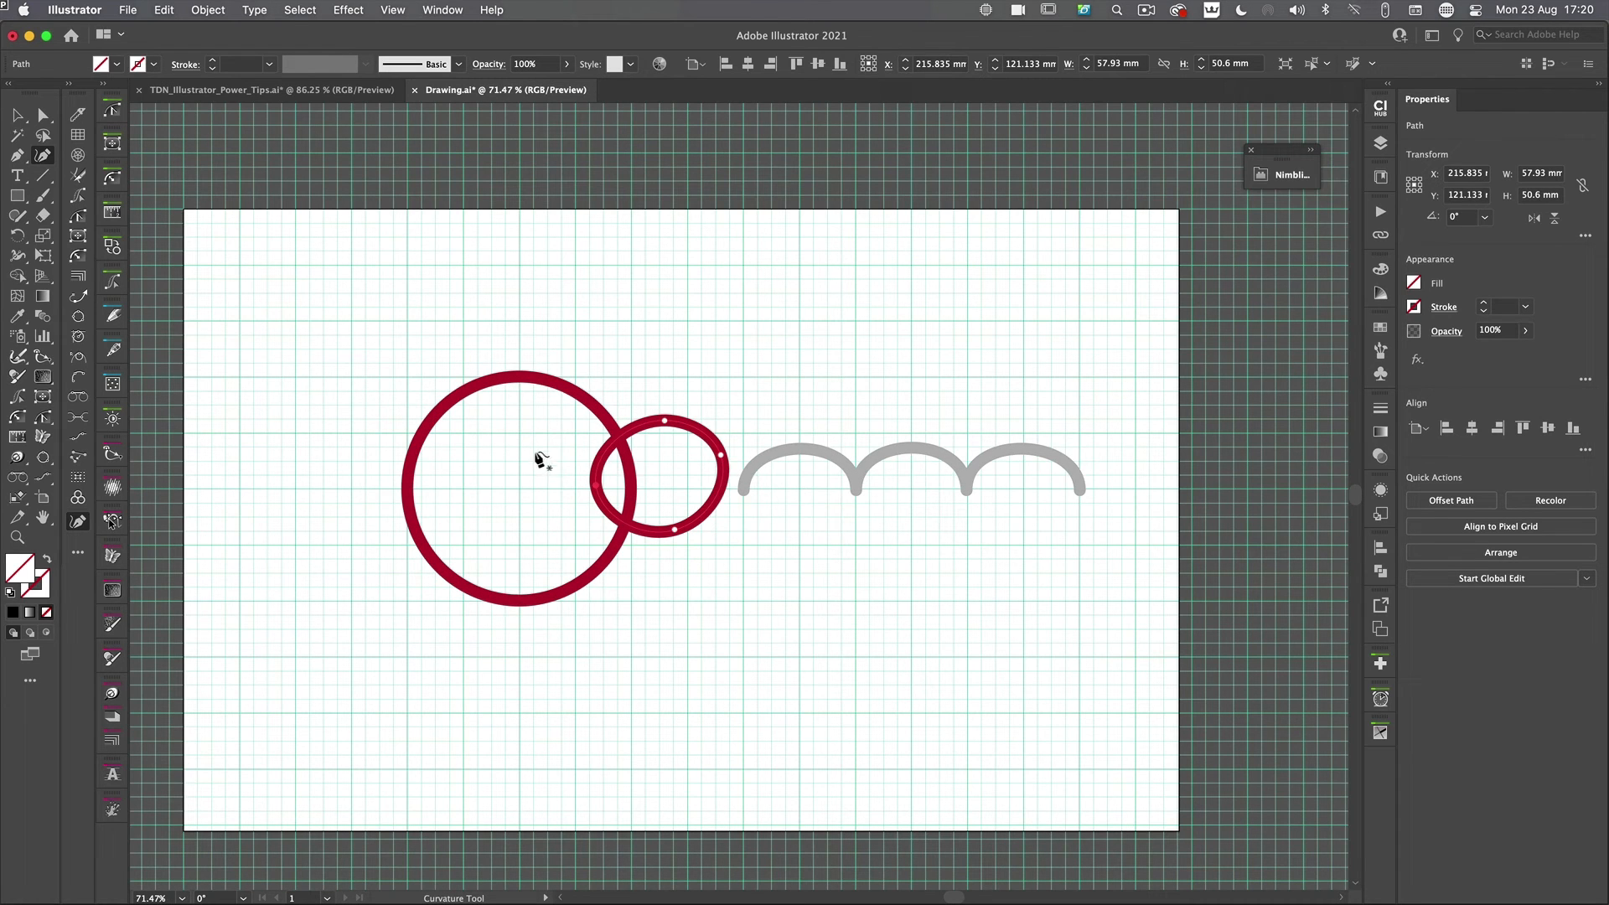
mouse_move(518, 408)
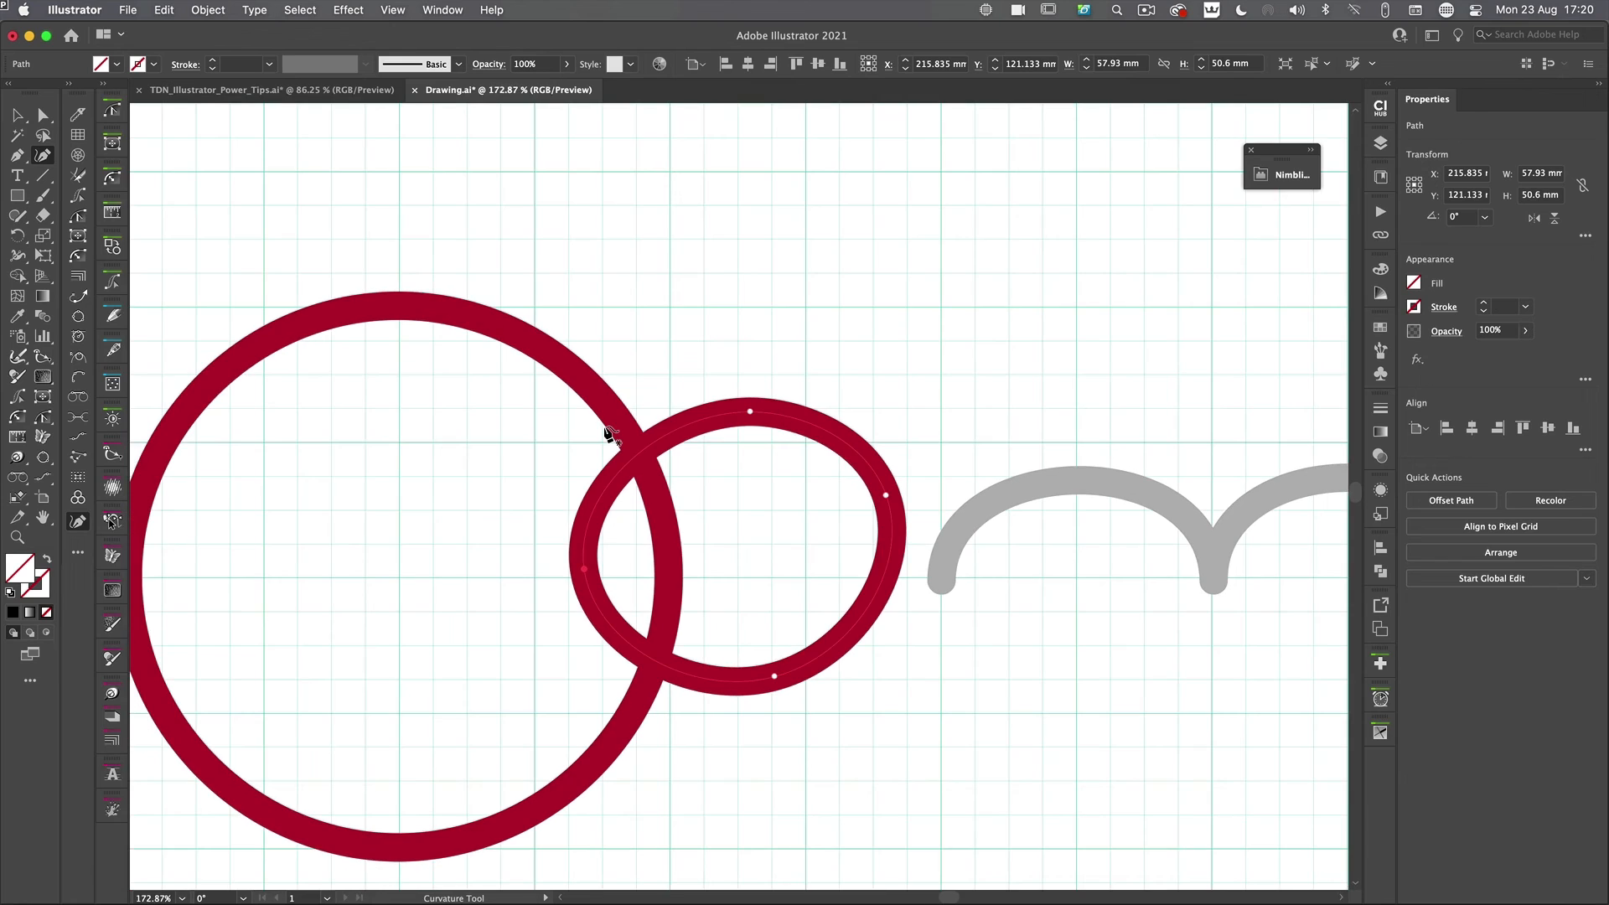
mouse_move(660, 516)
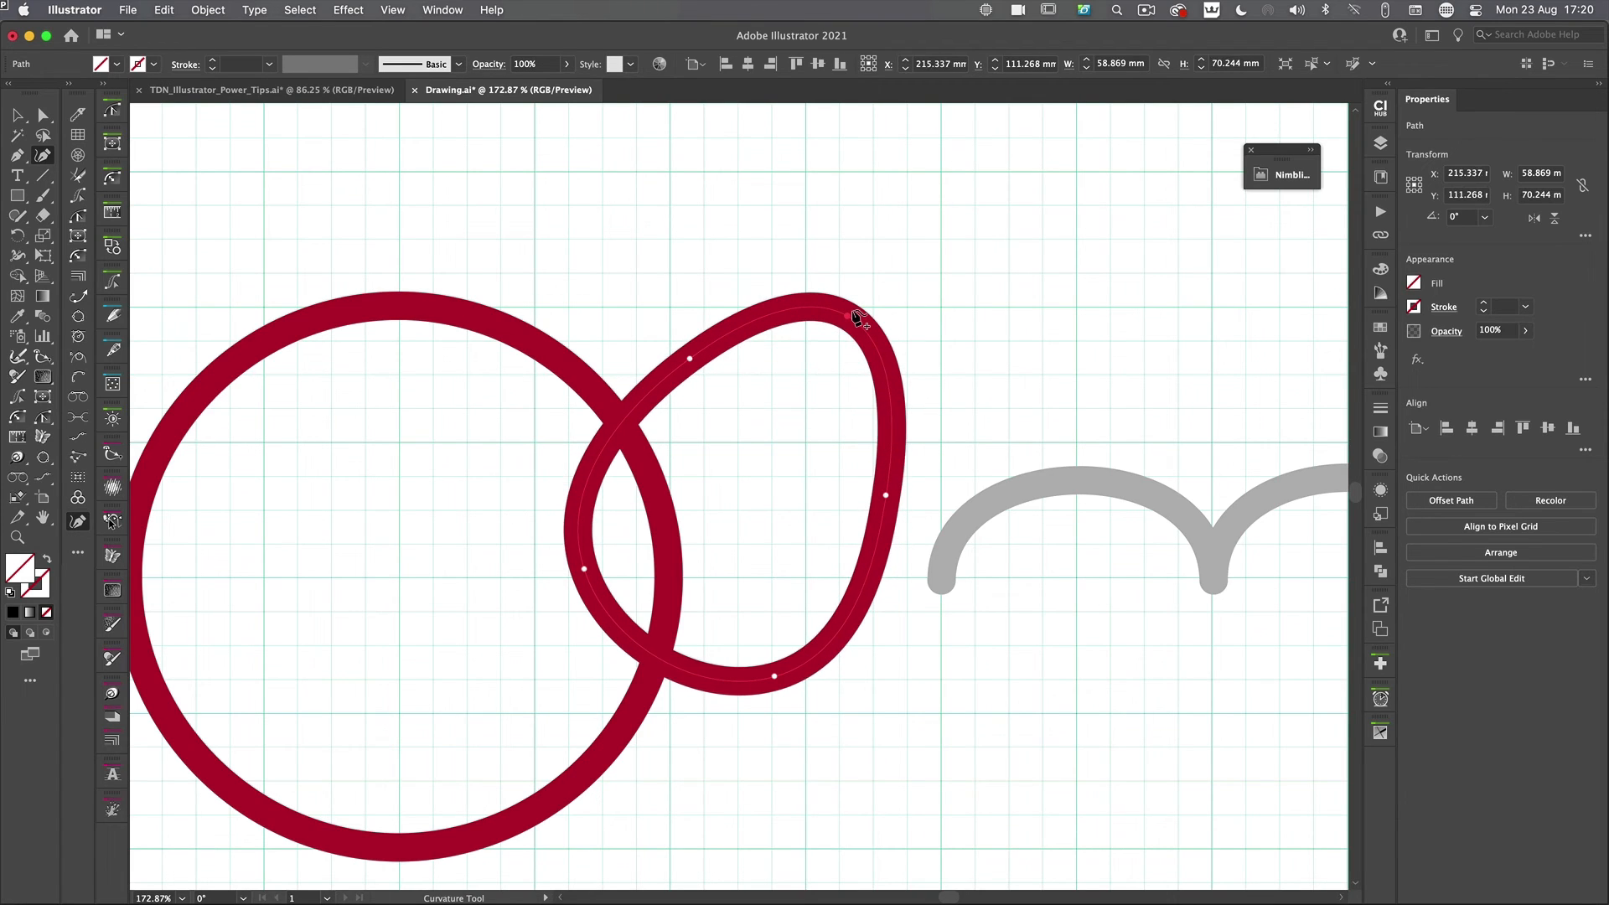
Step: Select a loop anchor with Direct Selection and set the Draw layer colour to Green
left_click(42, 115)
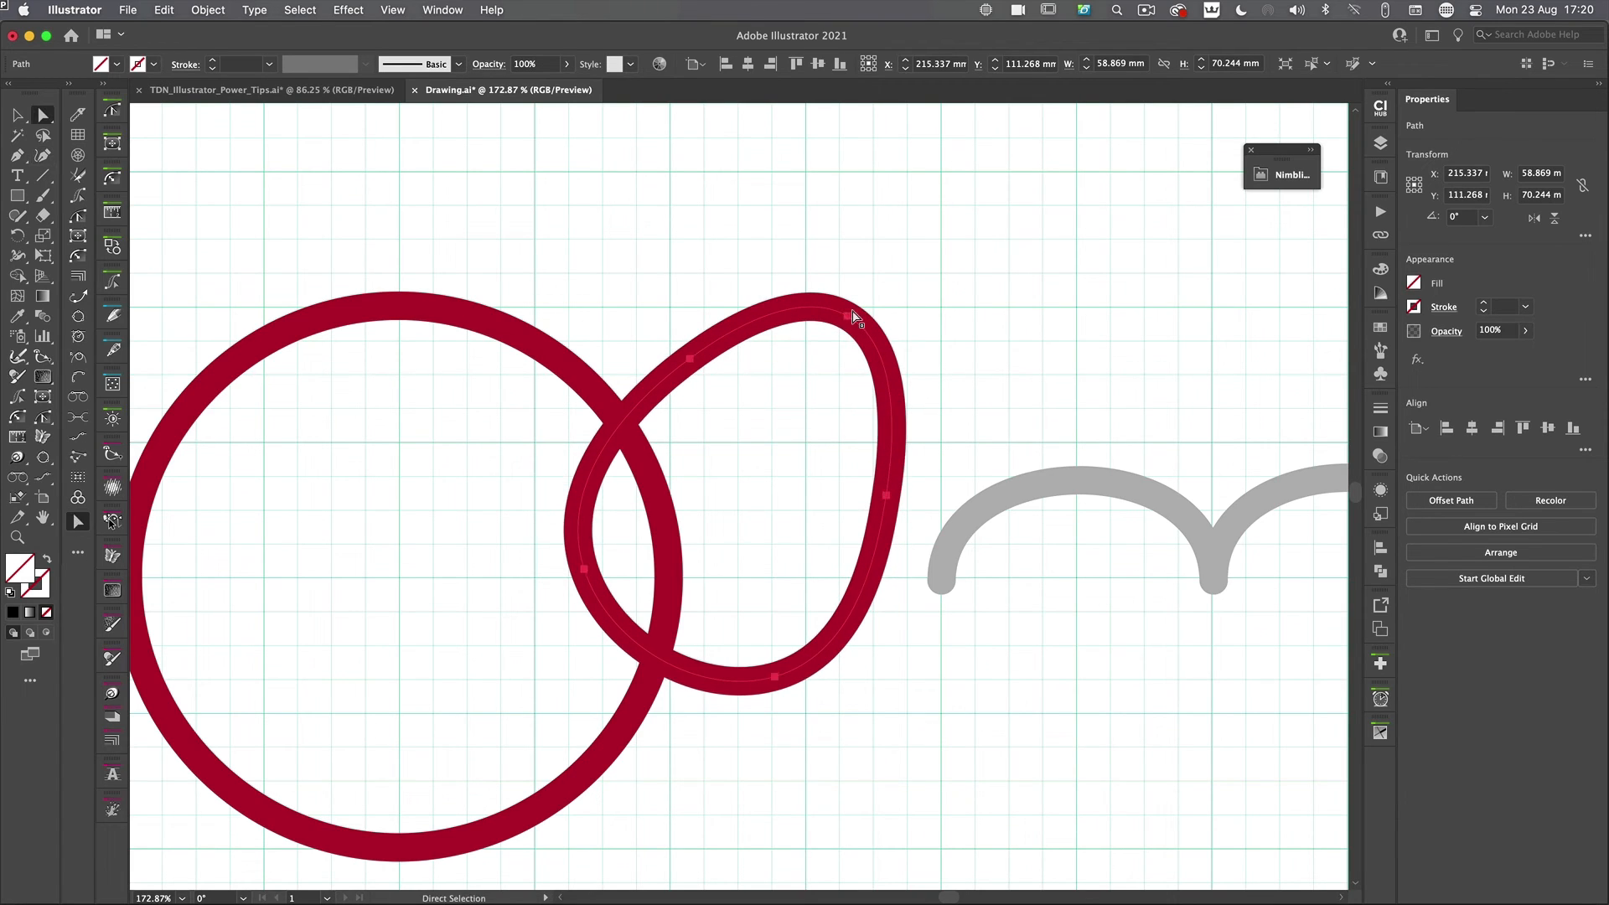
left_click(854, 316)
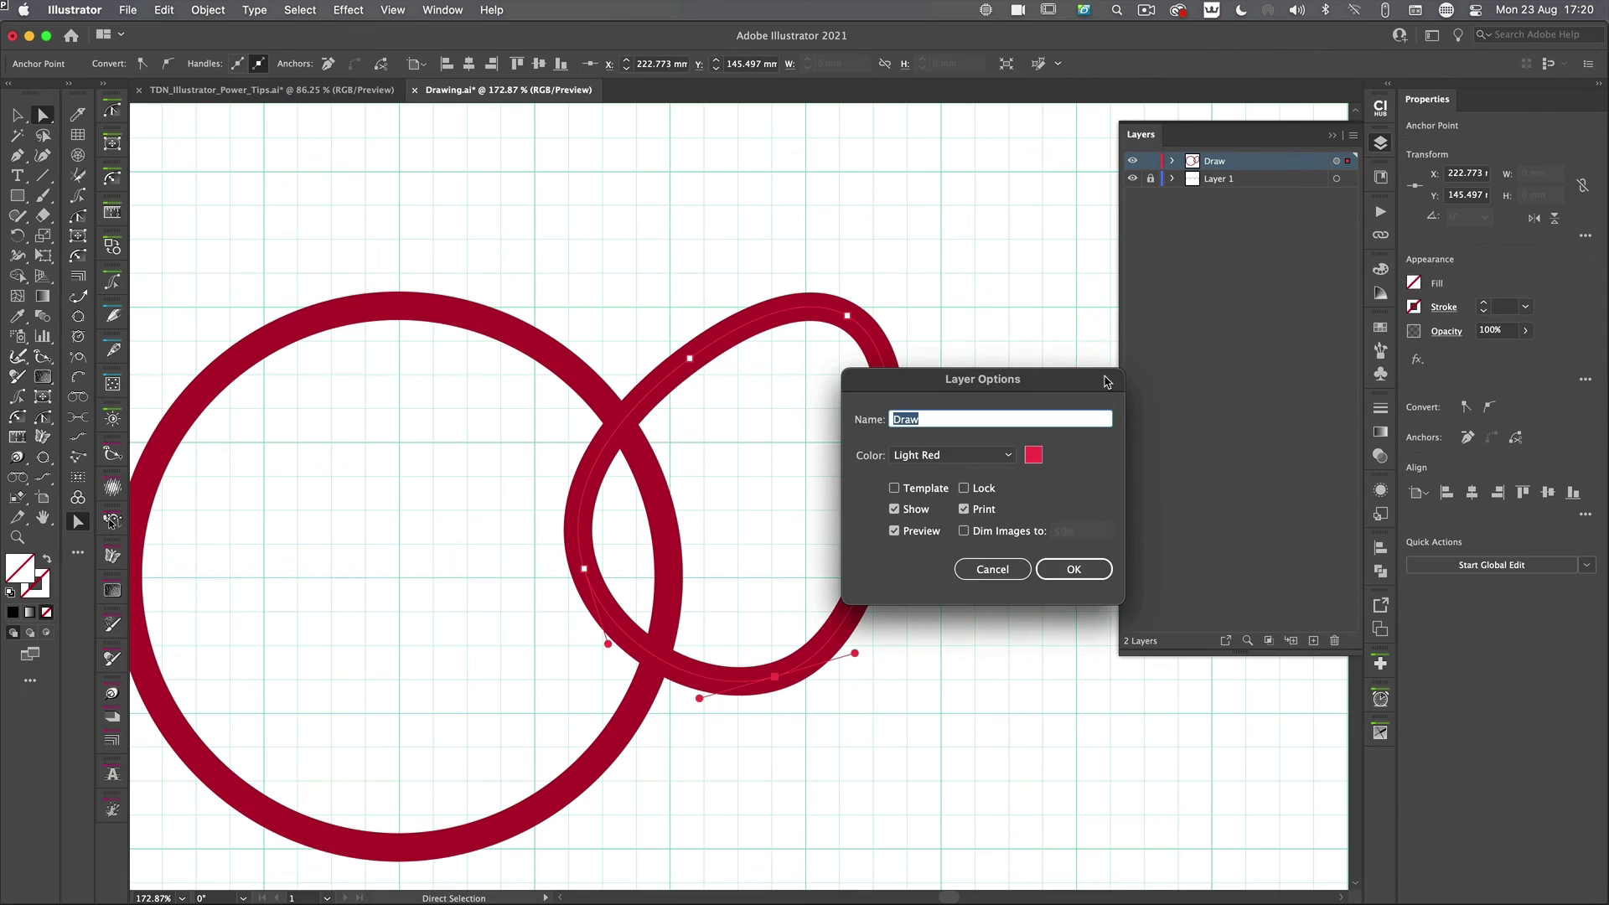
left_click(1072, 568)
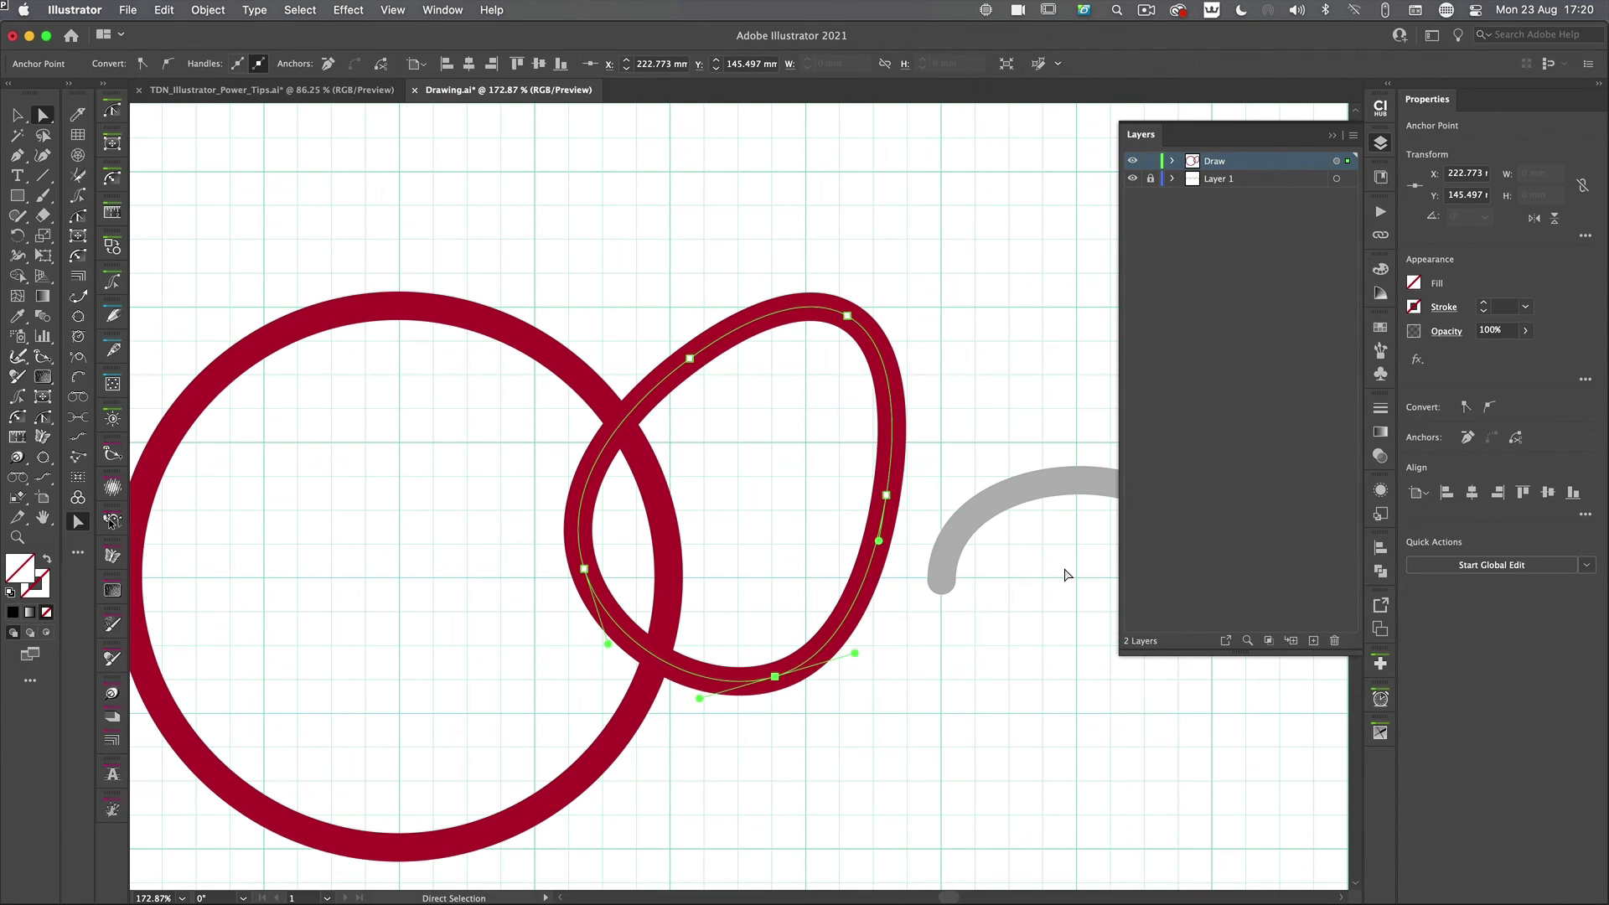
mouse_move(911, 442)
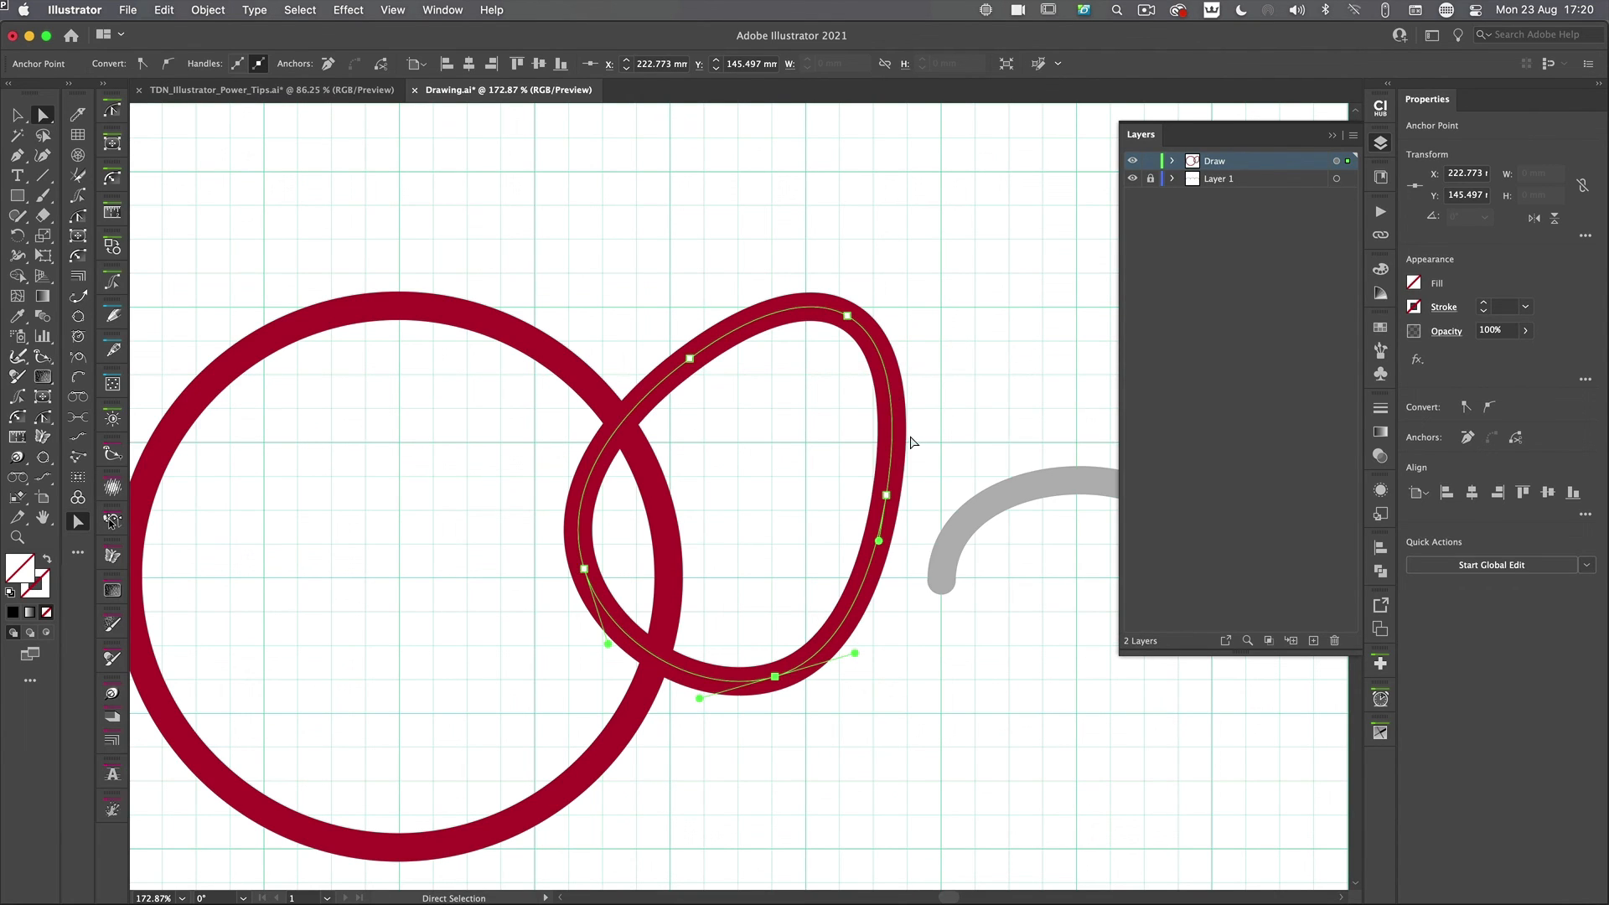